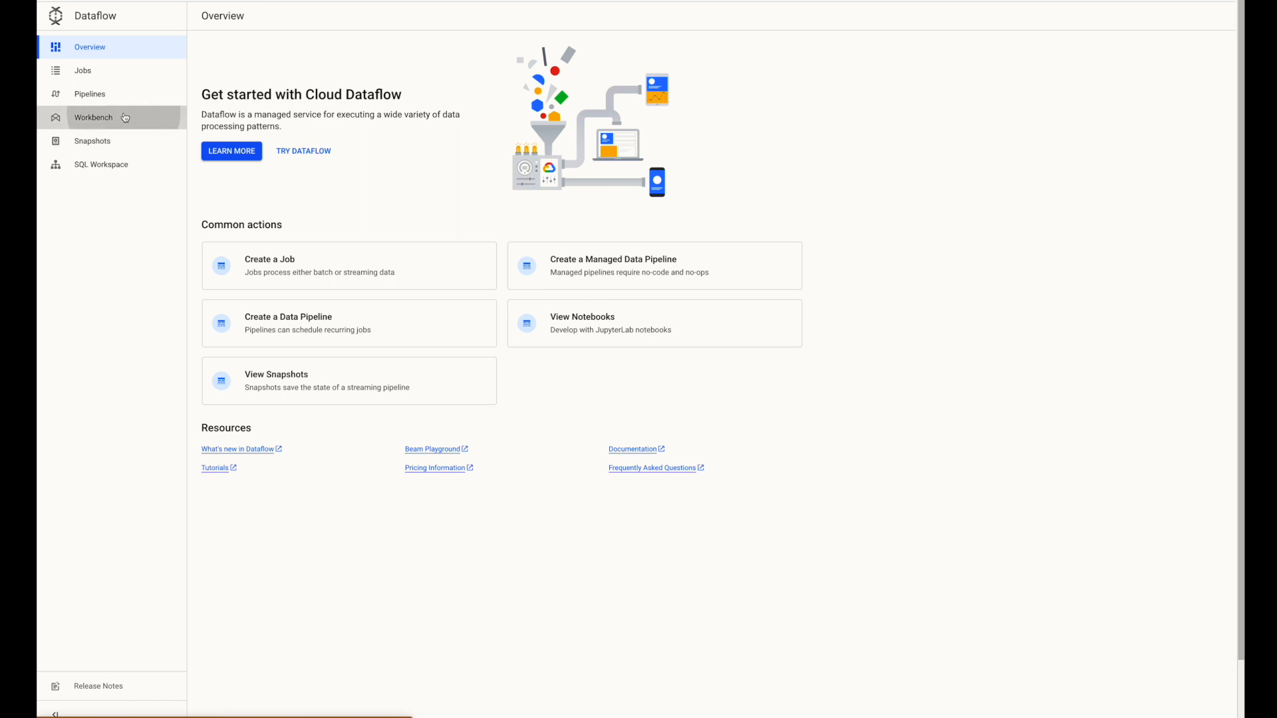
Step: Create a user-managed Apache Beam notebook without GPUs in us-west1 from the Workbench
left_click(93, 117)
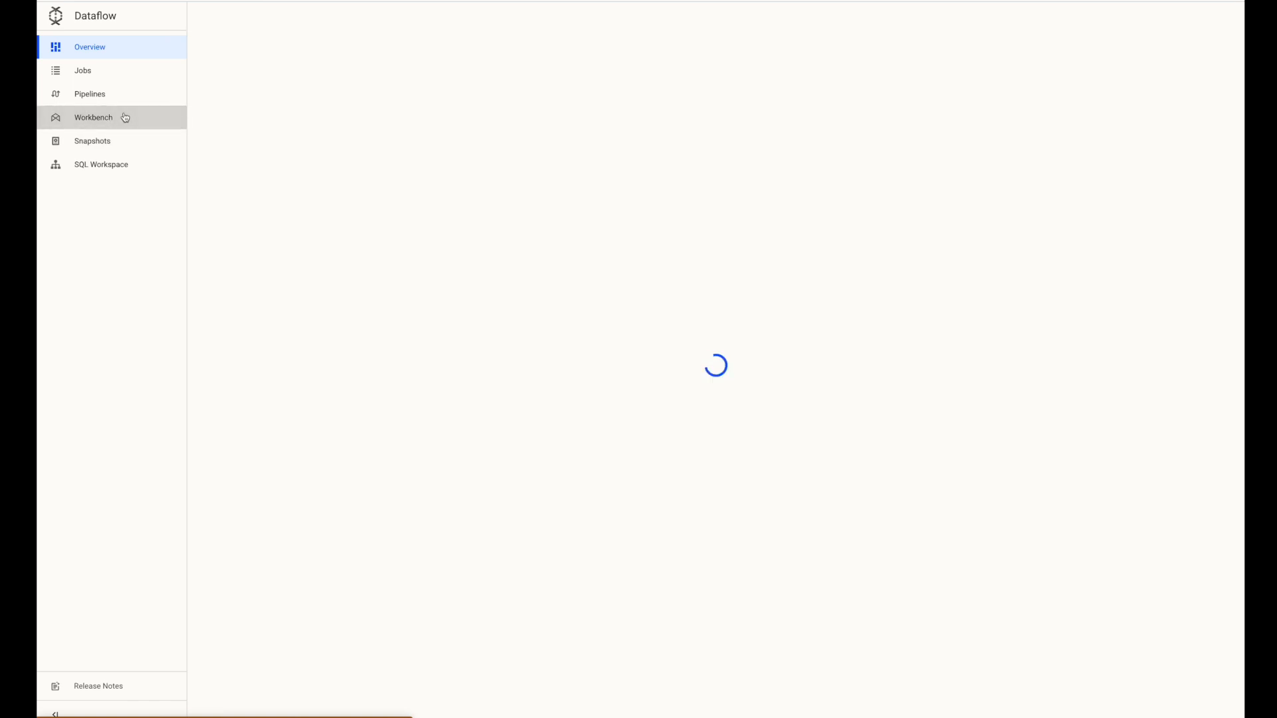
left_click(94, 117)
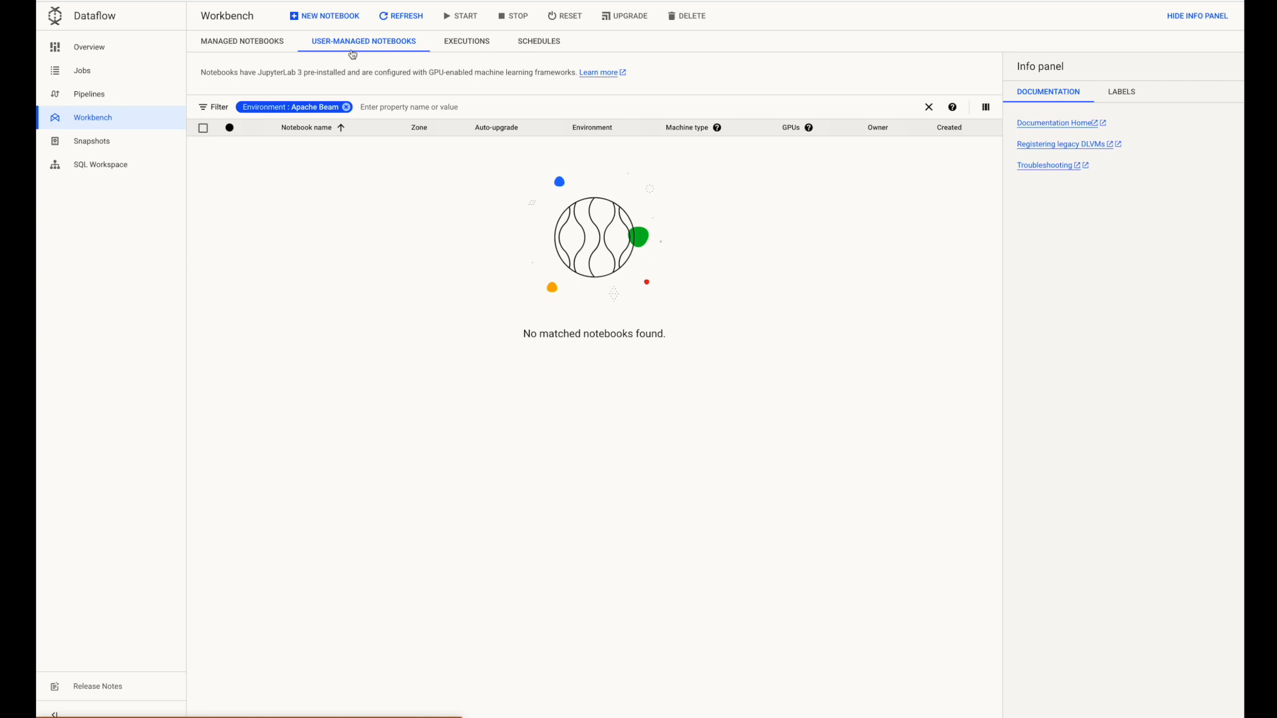
left_click(330, 16)
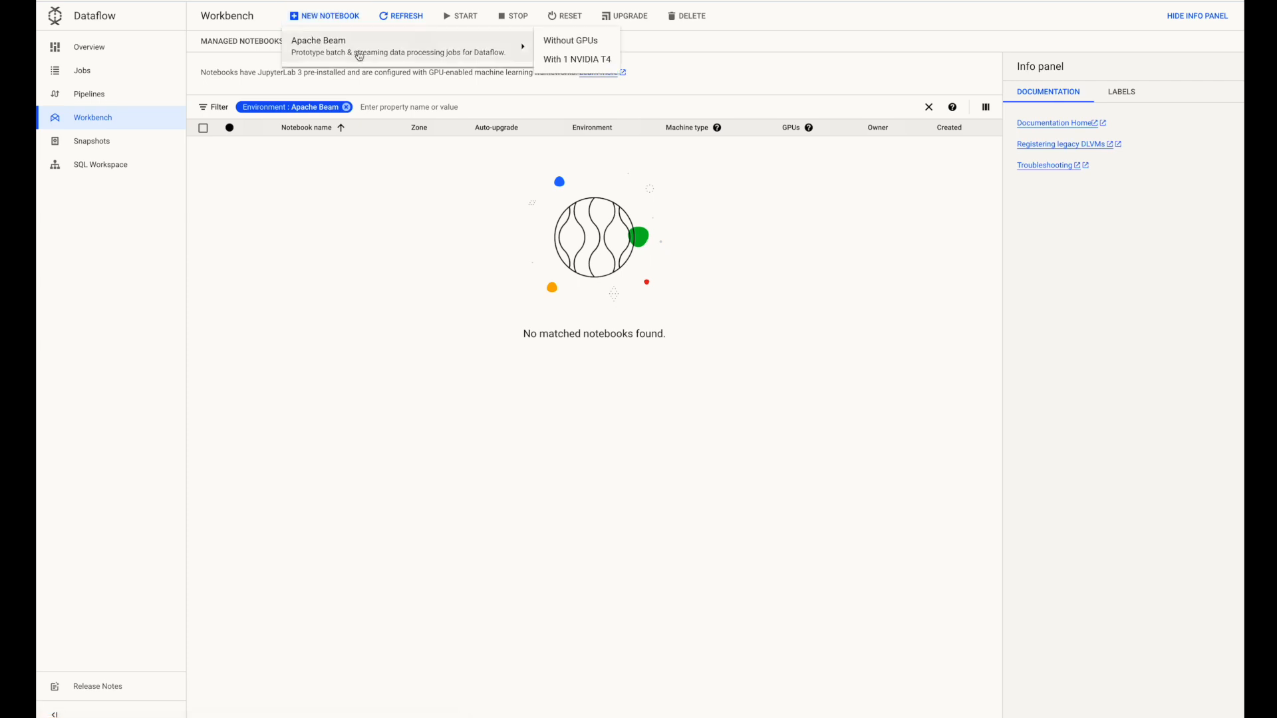
left_click(570, 40)
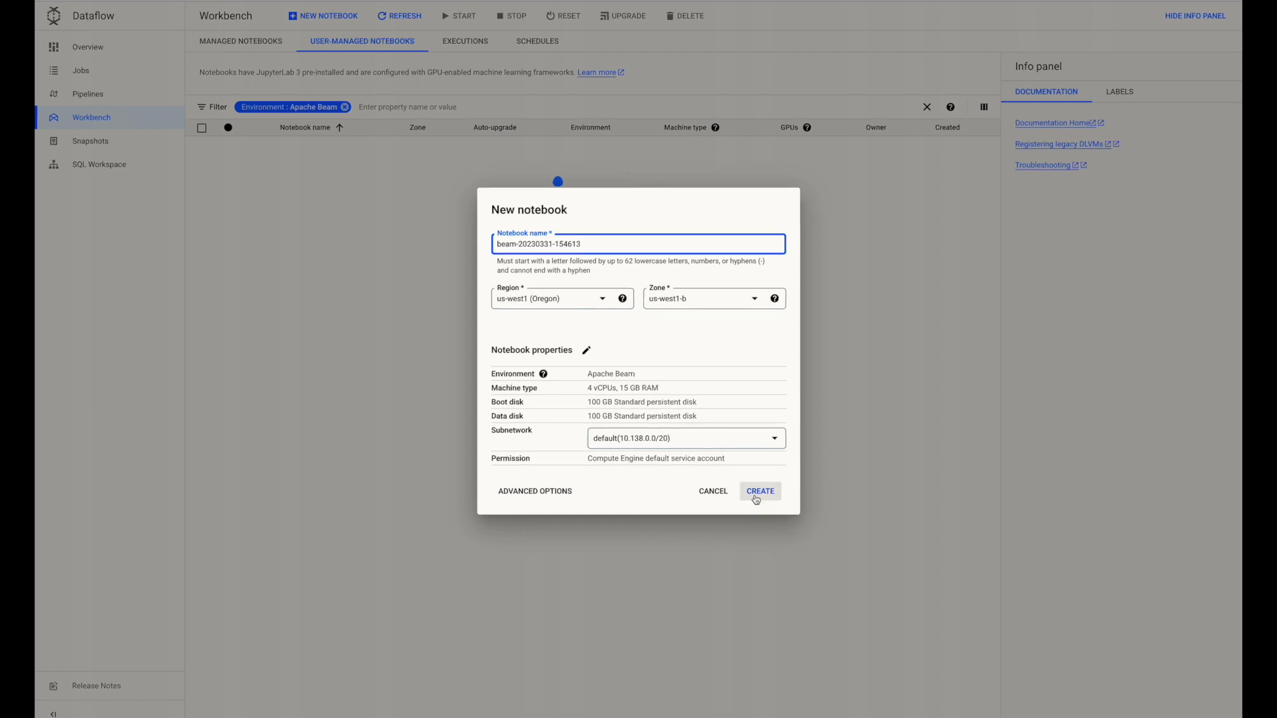
left_click(759, 492)
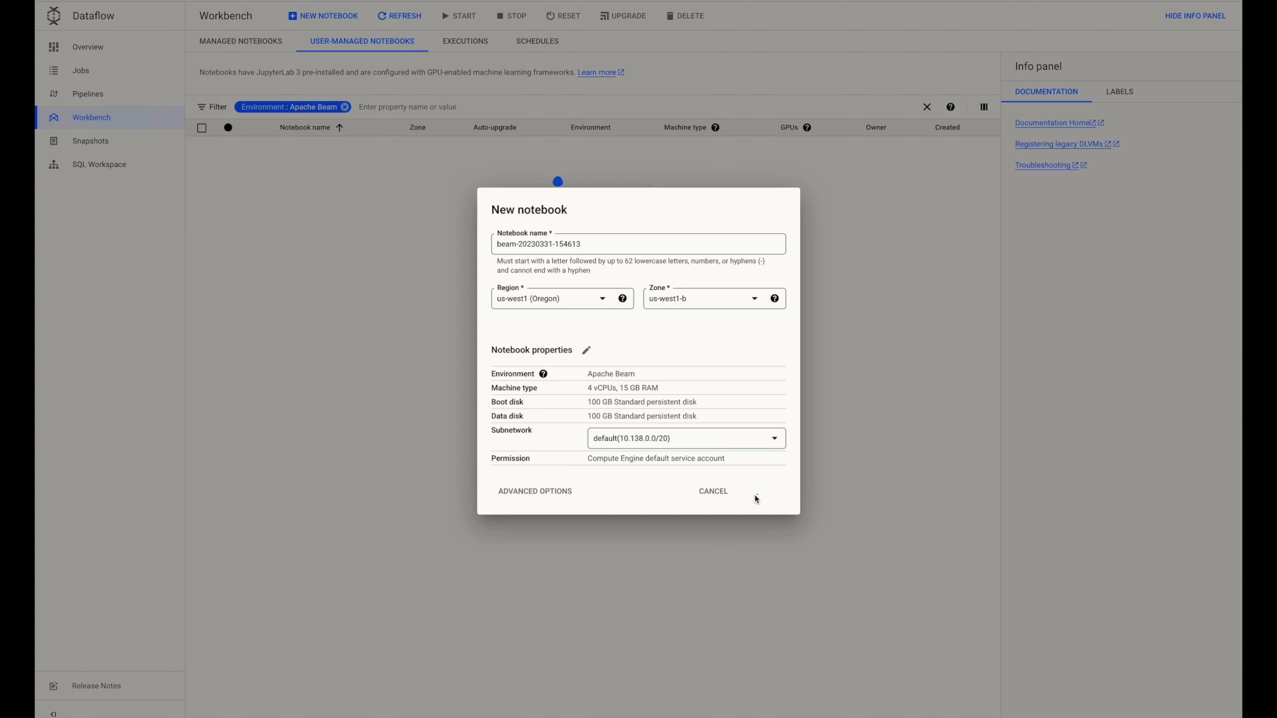
left_click(713, 492)
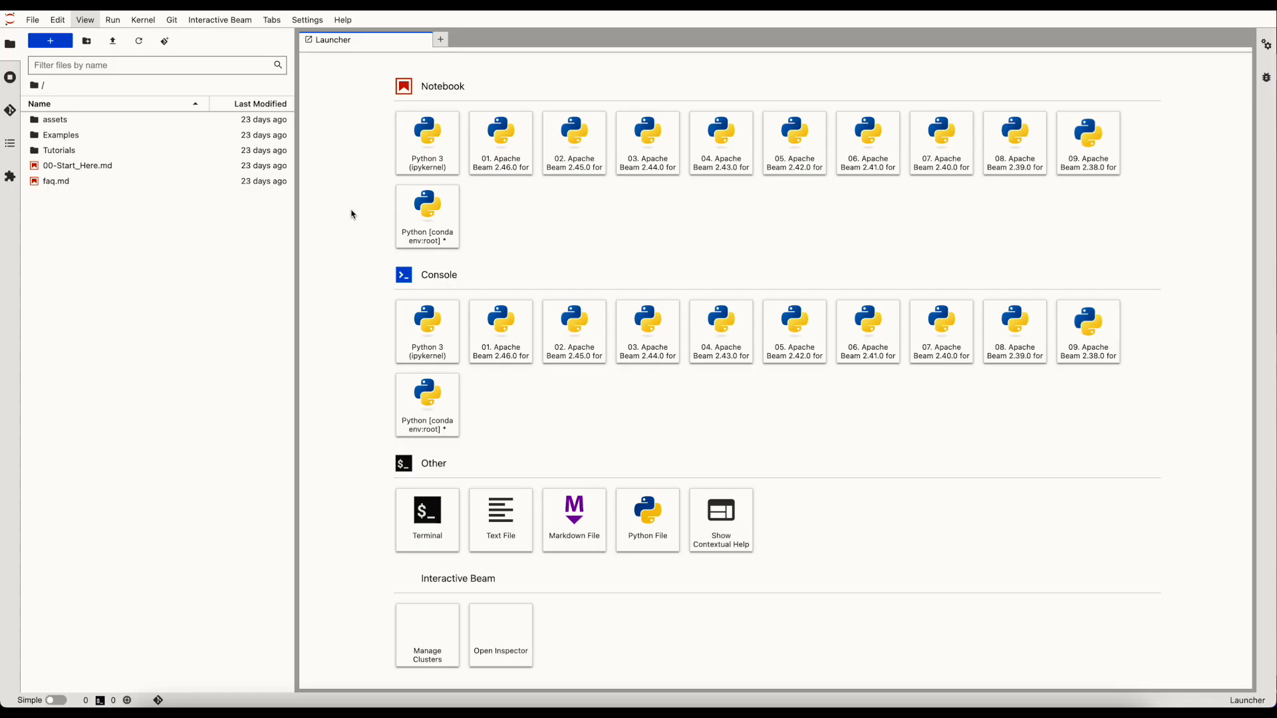
mouse_move(492, 151)
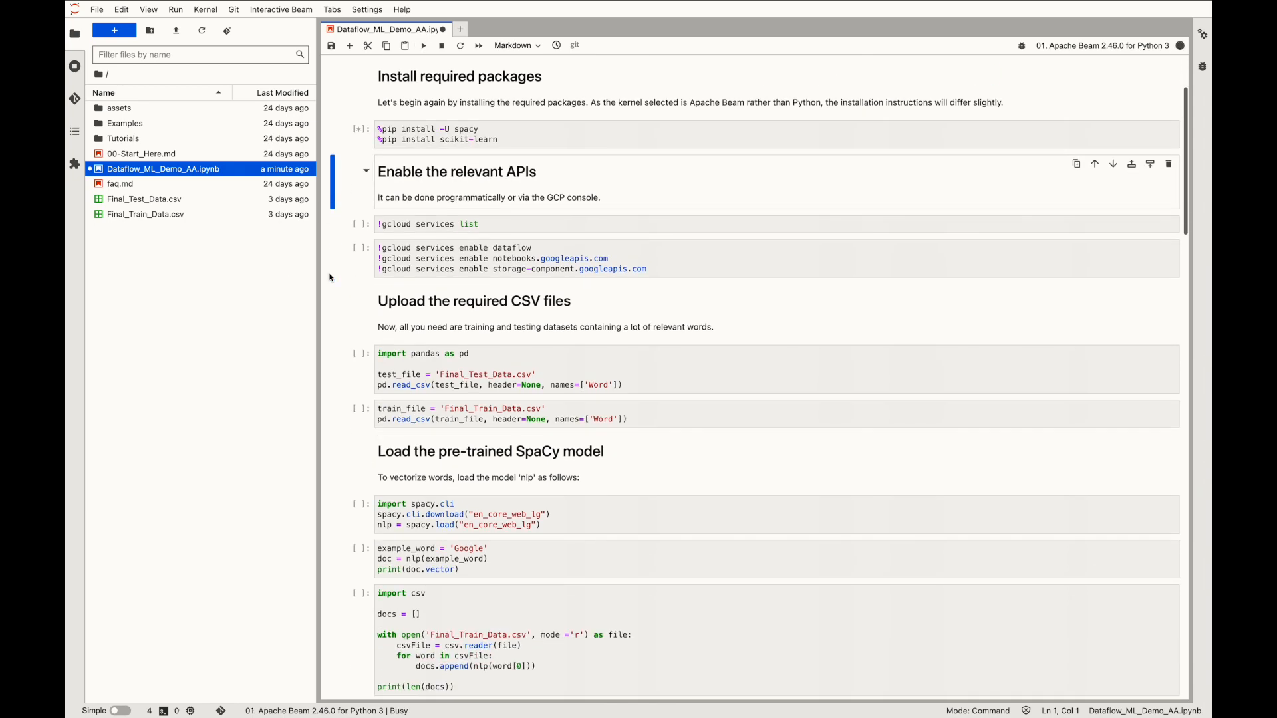
Step: Run the gcloud services list cell to print the enabled APIs, including Dataflow and Cloud Storage
scroll("down", 3)
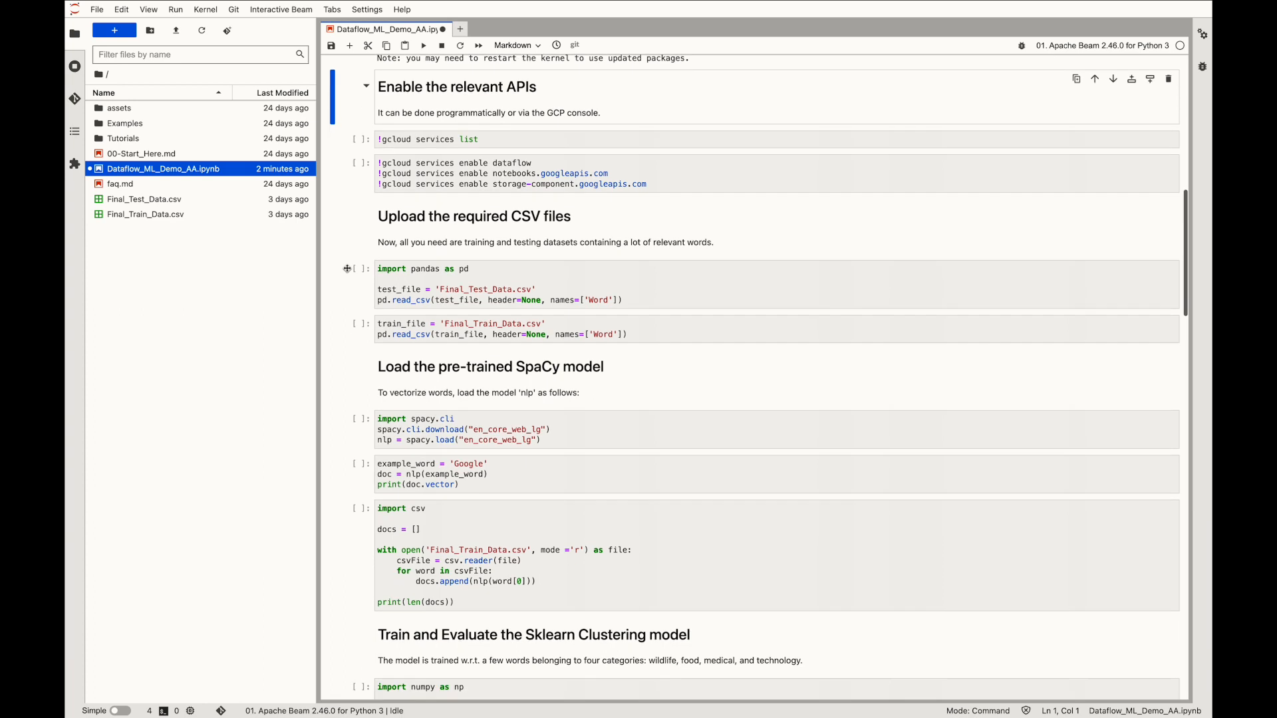
scroll("down", 3)
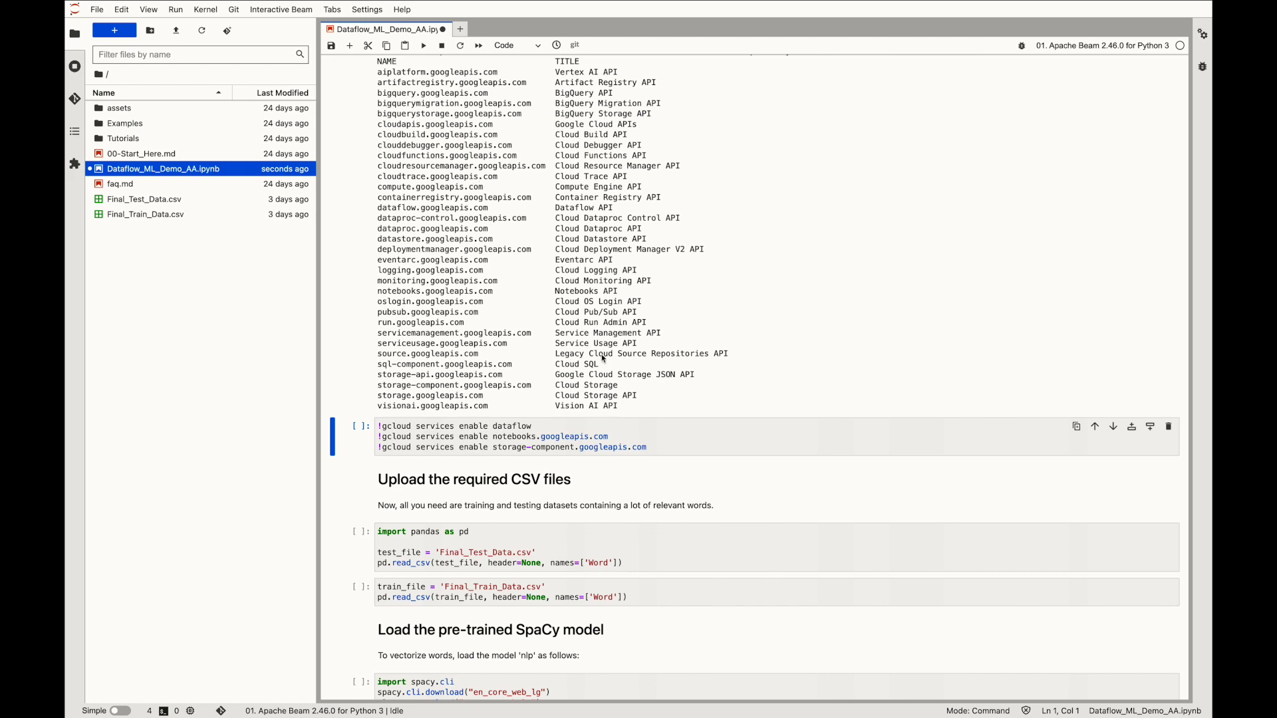
scroll("down", 3)
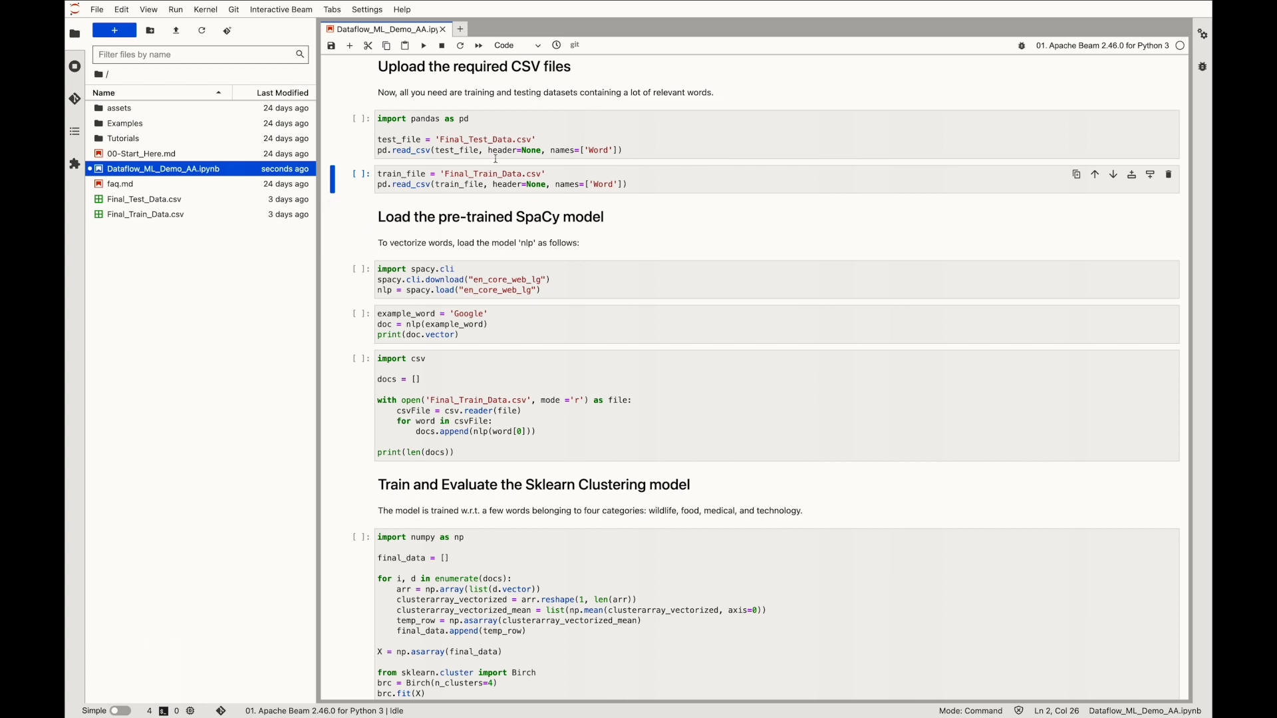
Step: Load Final_Train_Data.csv (111 words) and Final_Test_Data.csv (196 words) into dataframes
left_click(423, 46)
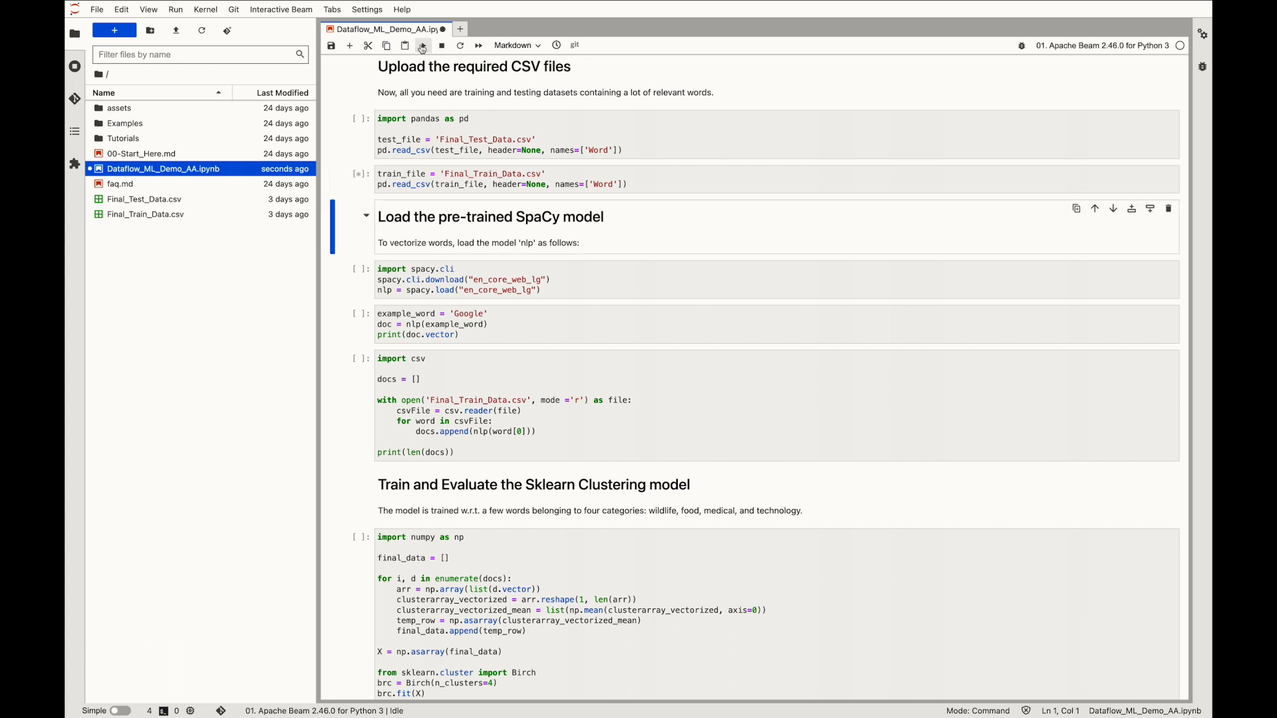
left_click(422, 45)
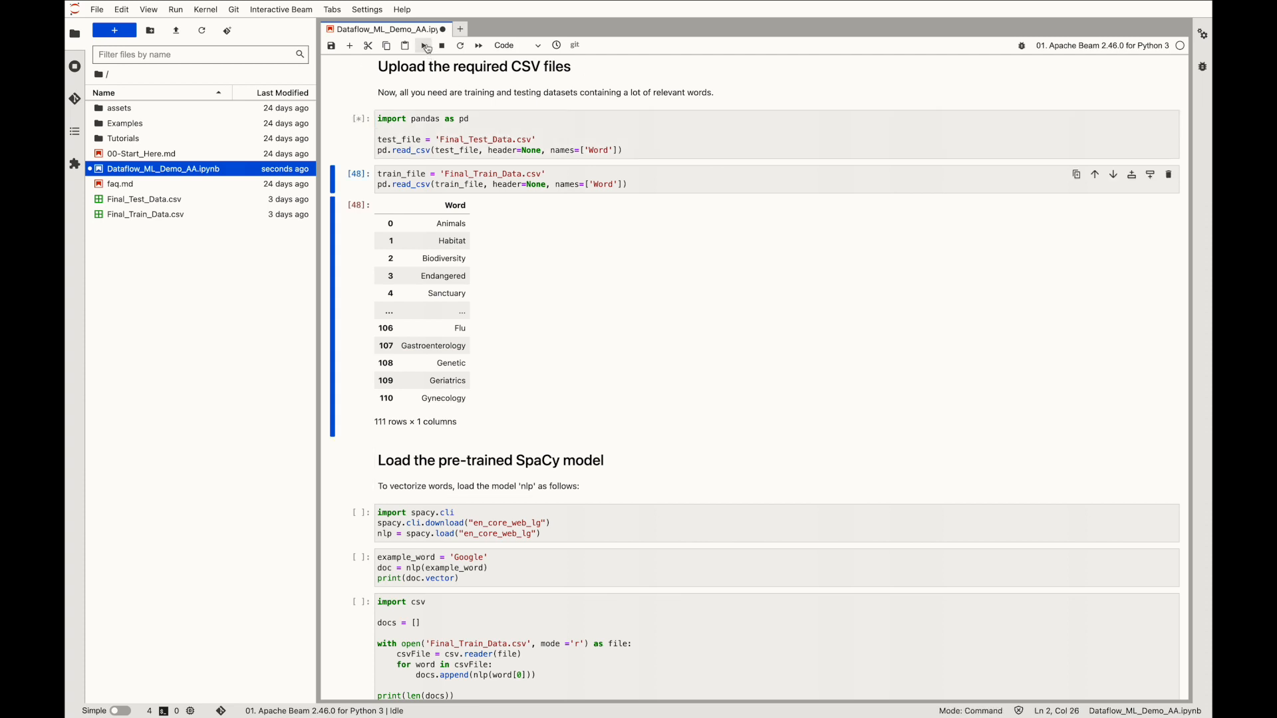
left_click(424, 46)
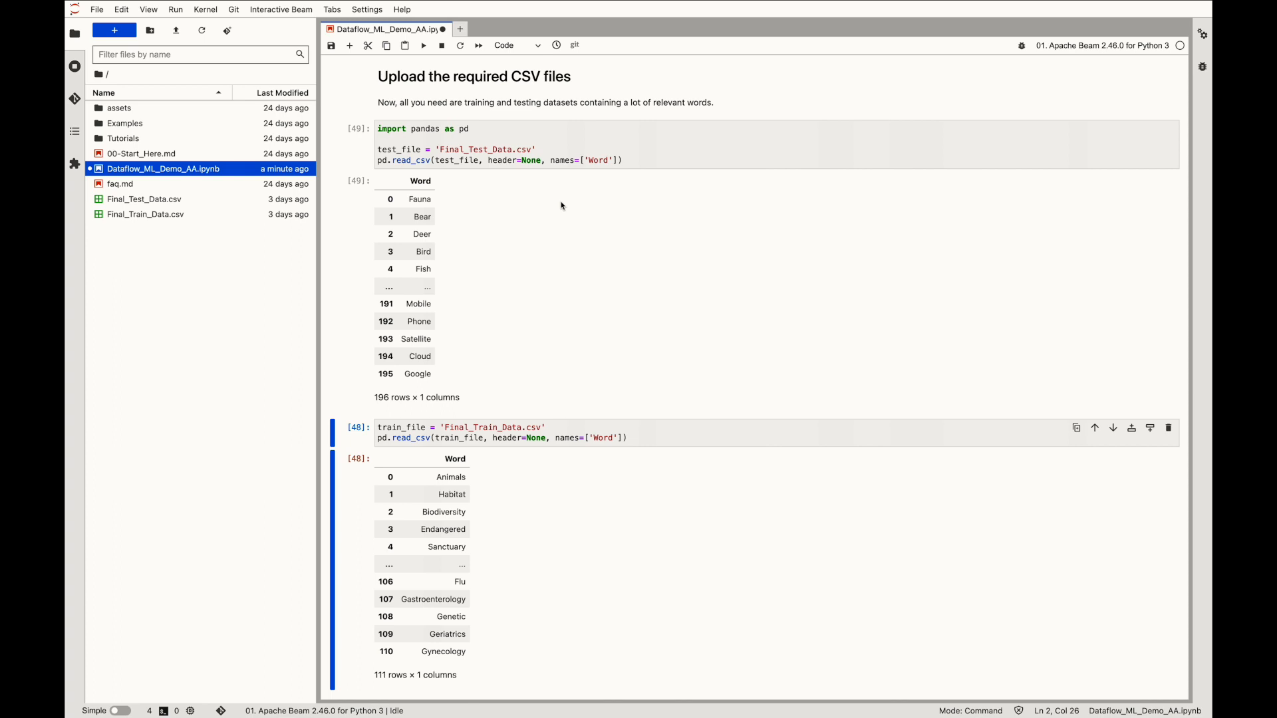
Step: Scroll down the notebook to reach the spaCy model section
scroll("down", 3)
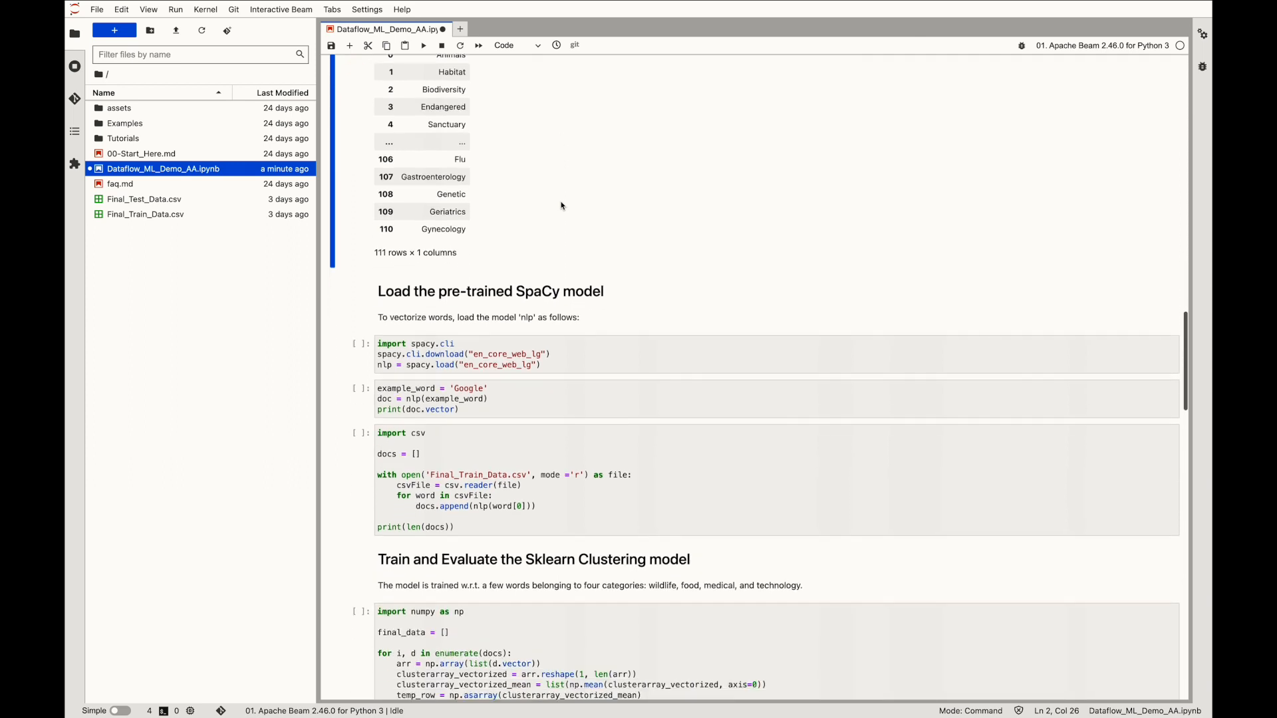
scroll("down", 3)
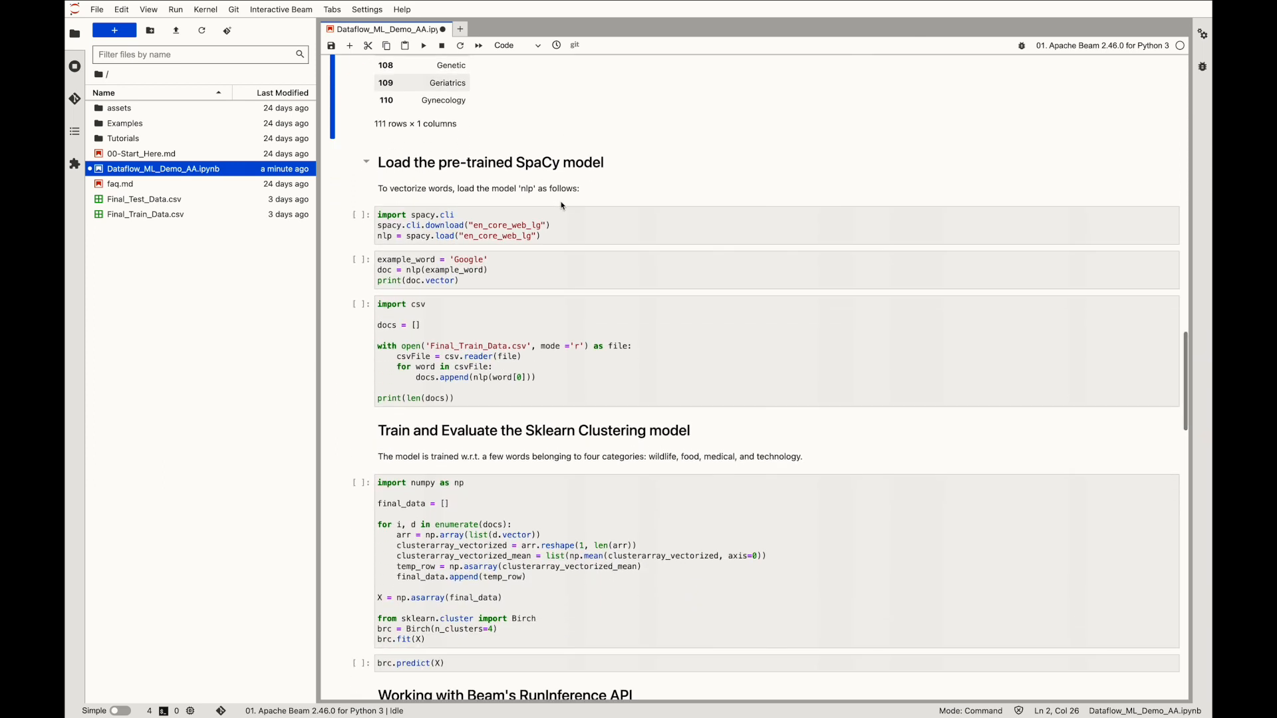
scroll("down", 3)
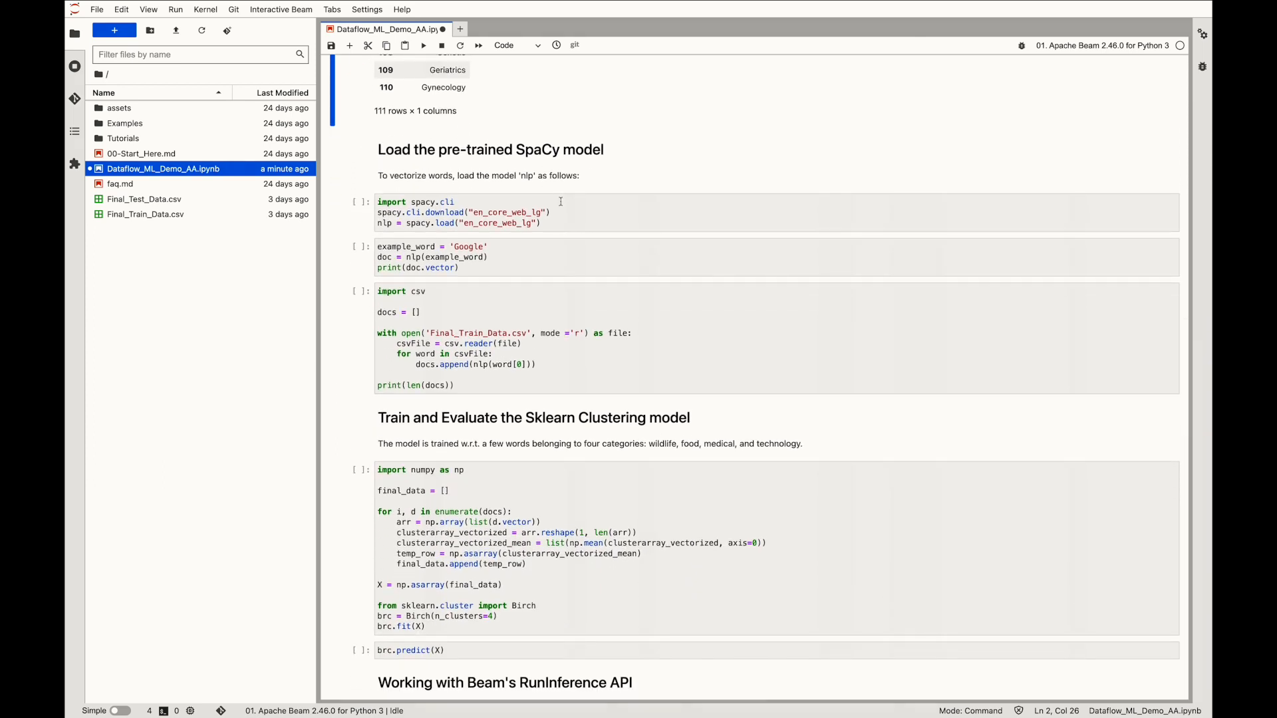
scroll("down", 3)
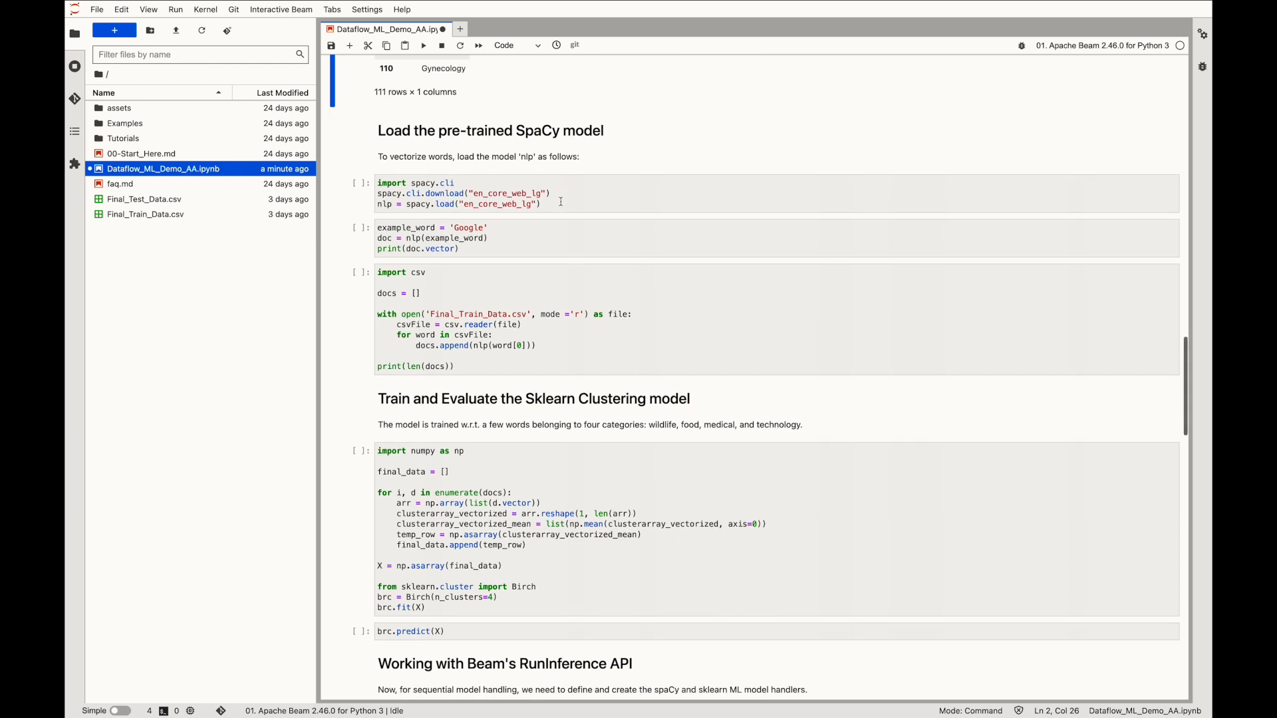
scroll("down", 3)
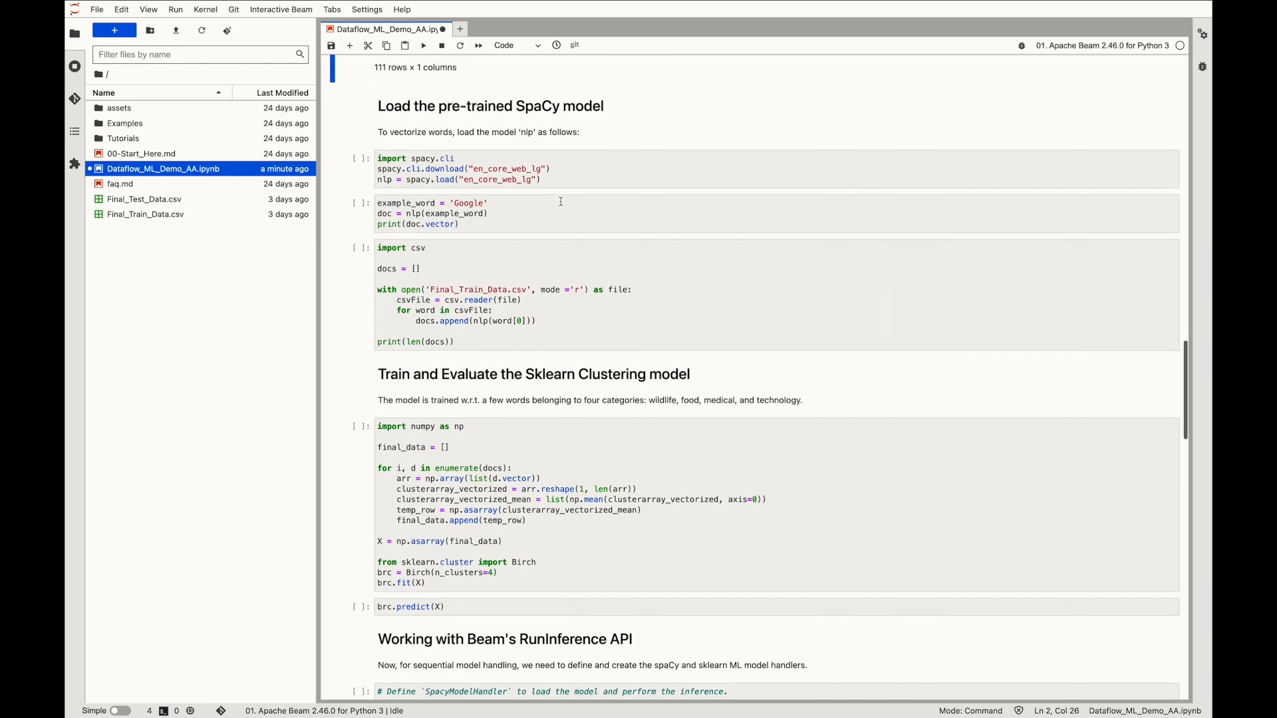
scroll("down", 3)
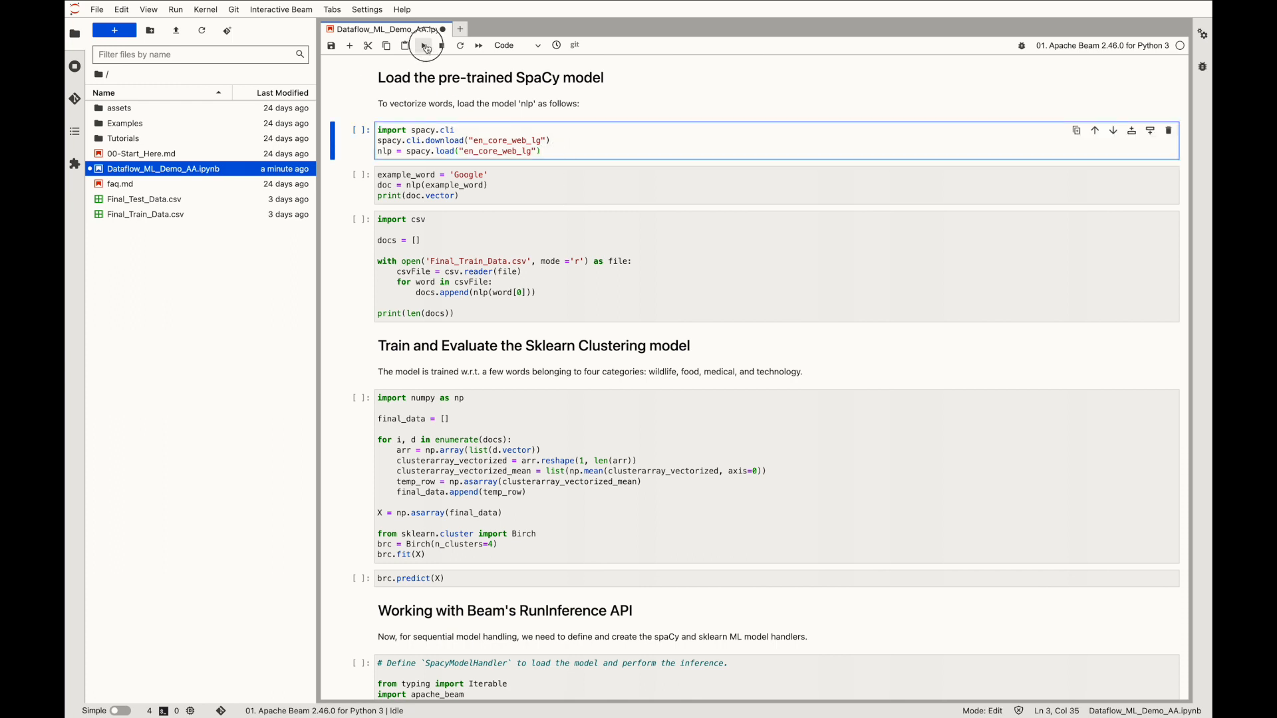
Step: Download and load the large spaCy English model and print the vector for 'Google'
left_click(424, 46)
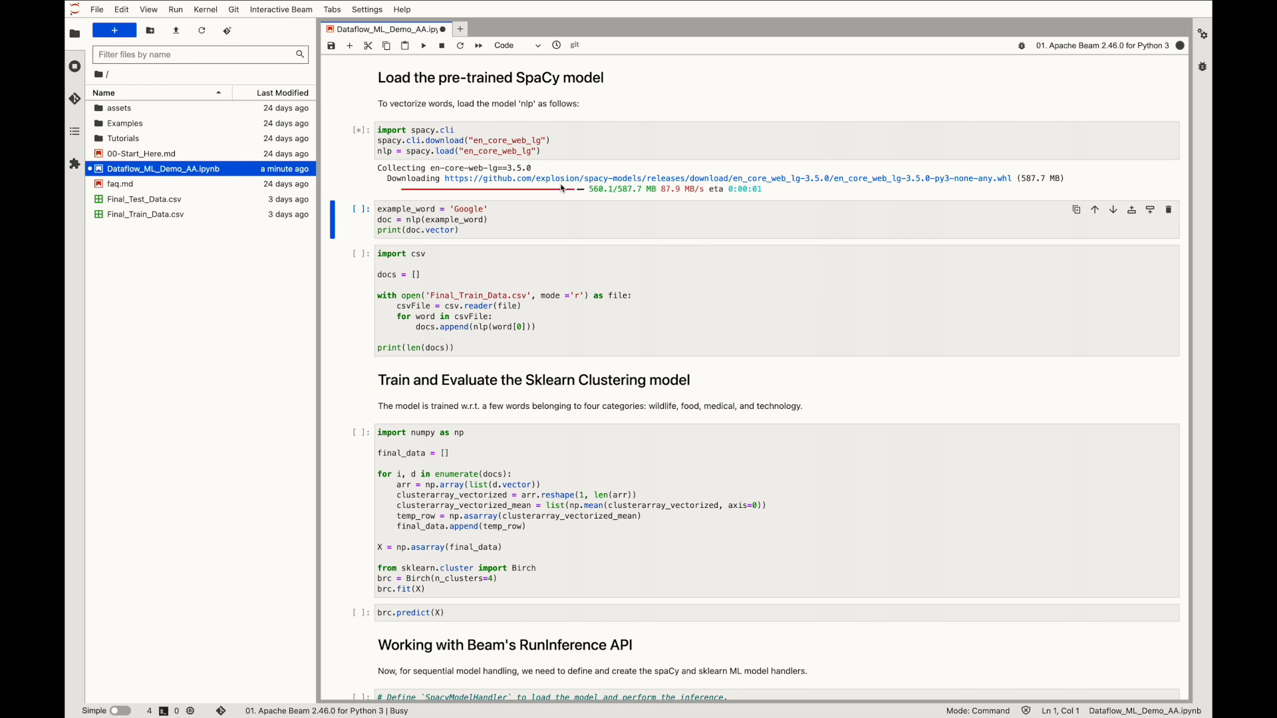
mouse_move(558, 216)
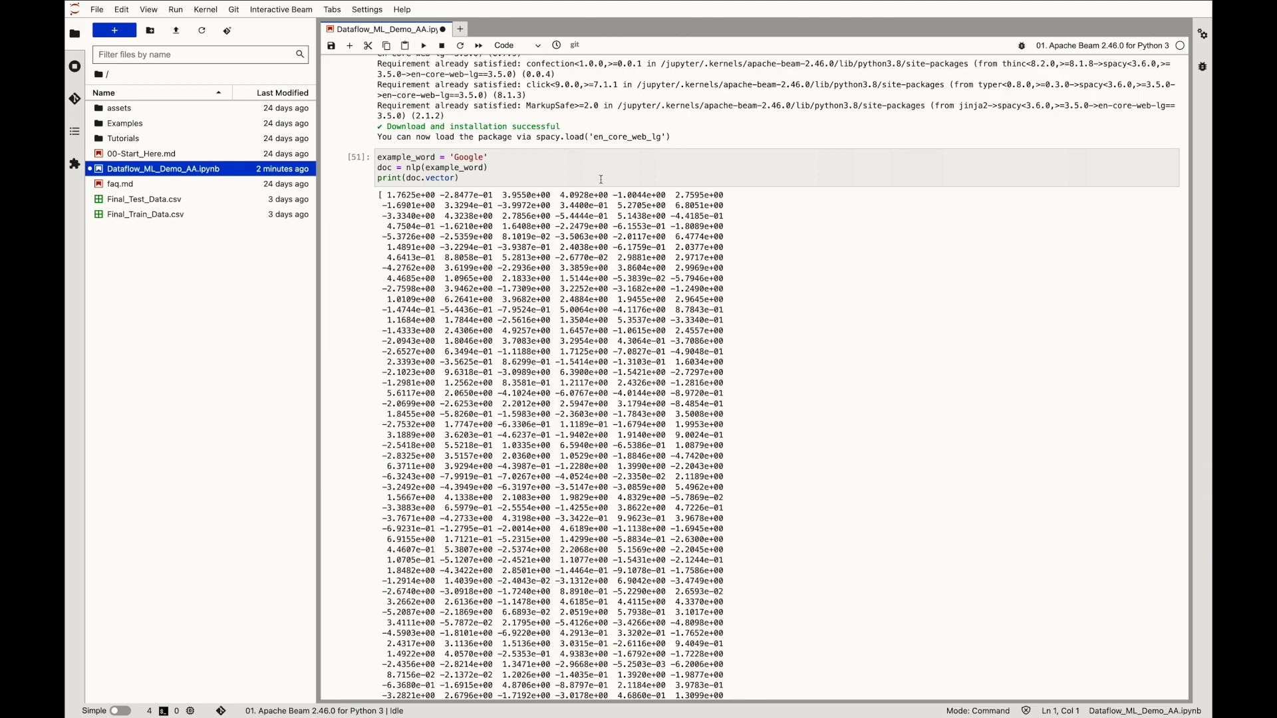
scroll("down", 3)
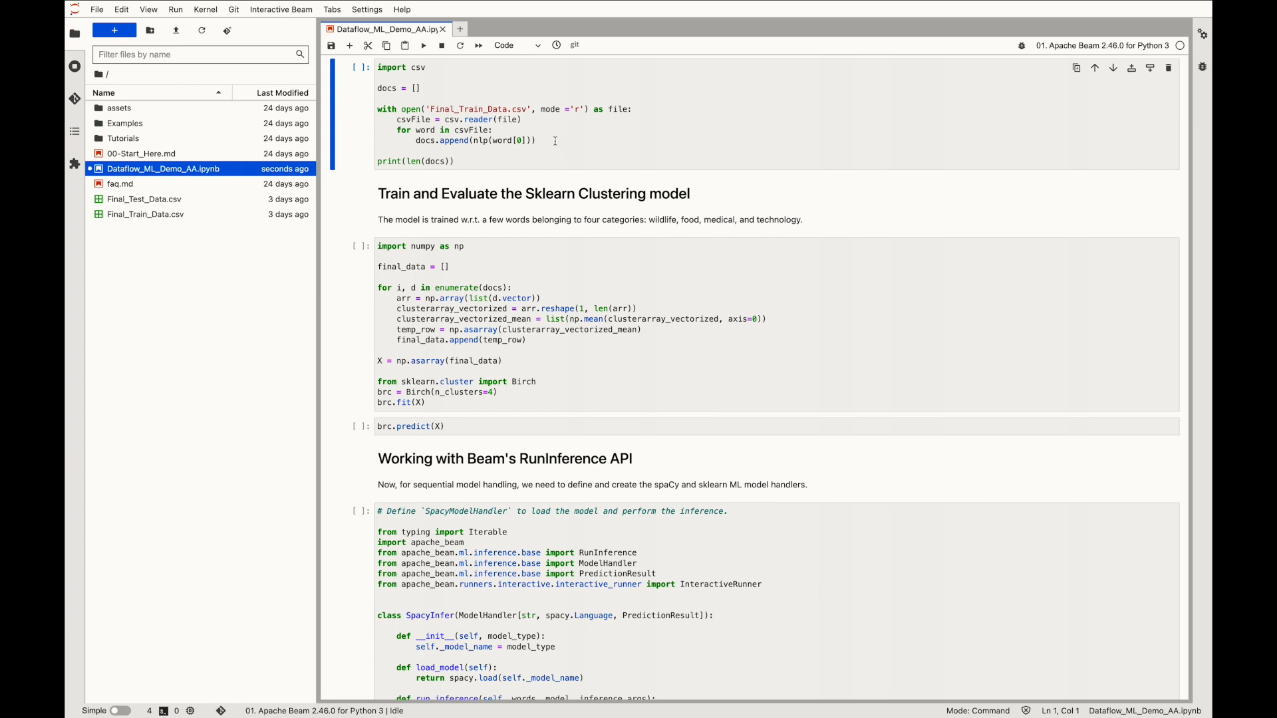
Step: Build spaCy docs from the training words and fit a Birch model with four clusters on their vectors
left_click(423, 45)
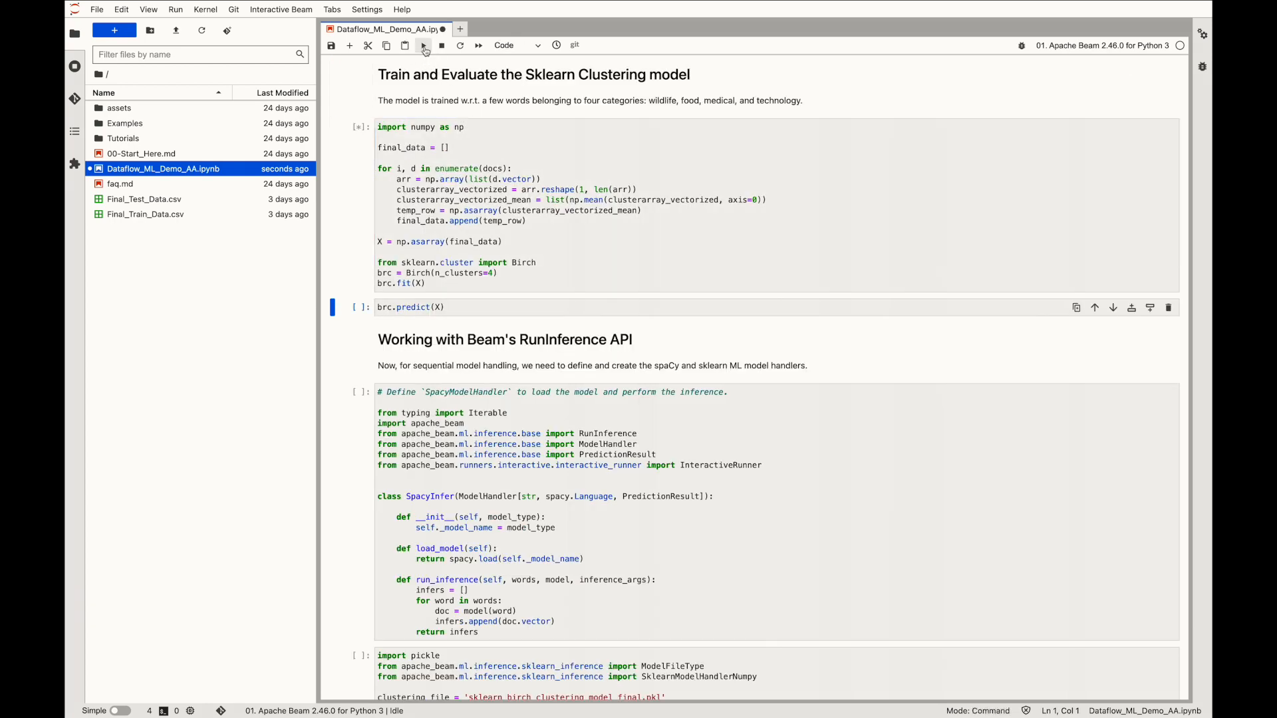
left_click(423, 45)
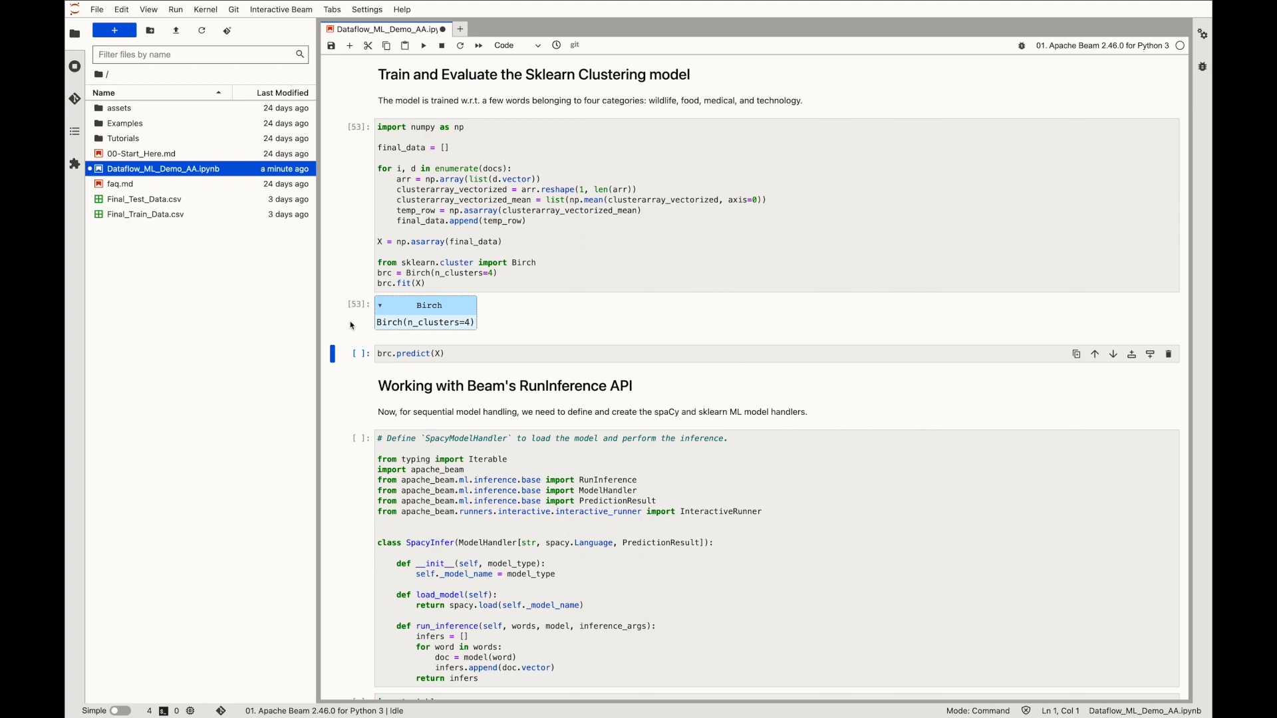
left_click(423, 46)
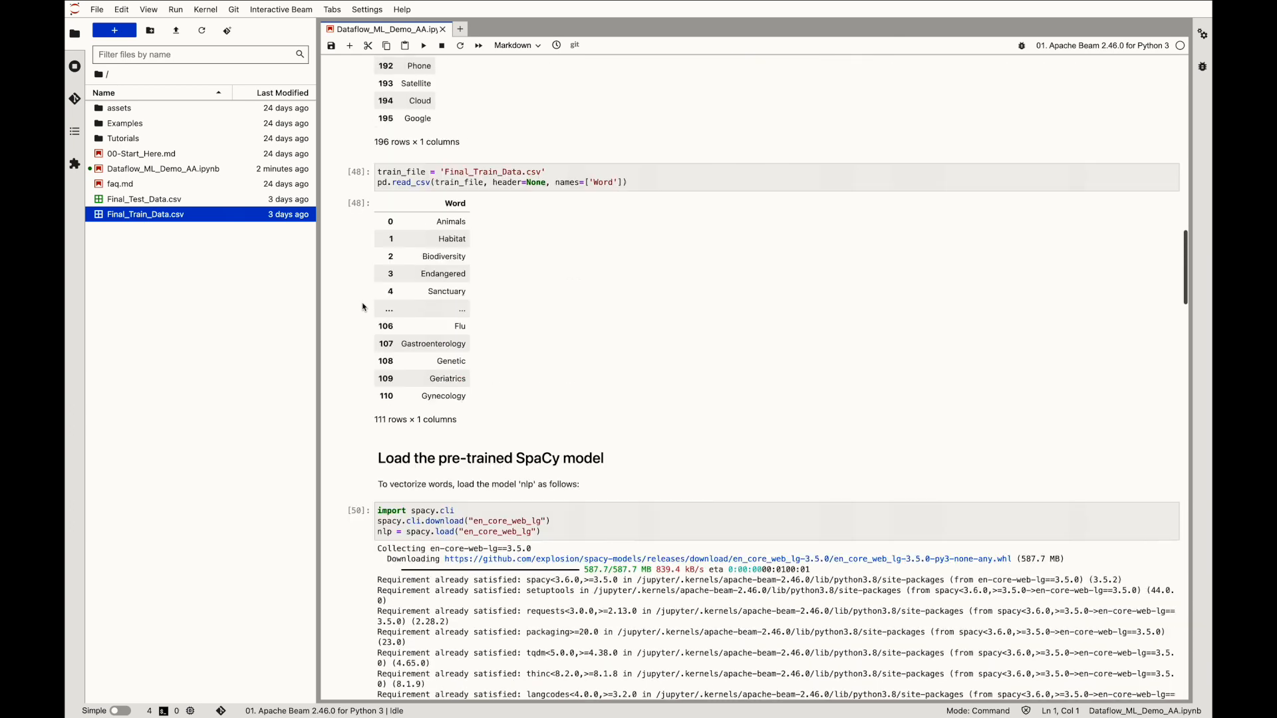
scroll("down", 3)
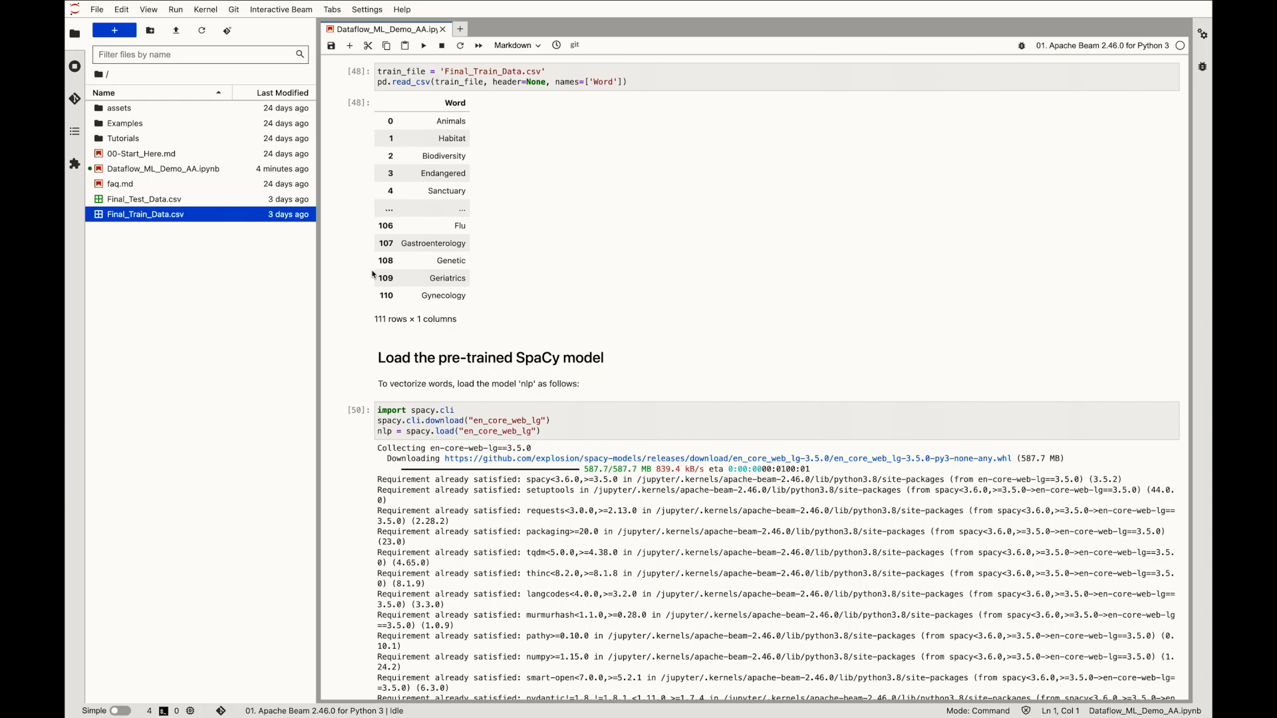
scroll("down", 3)
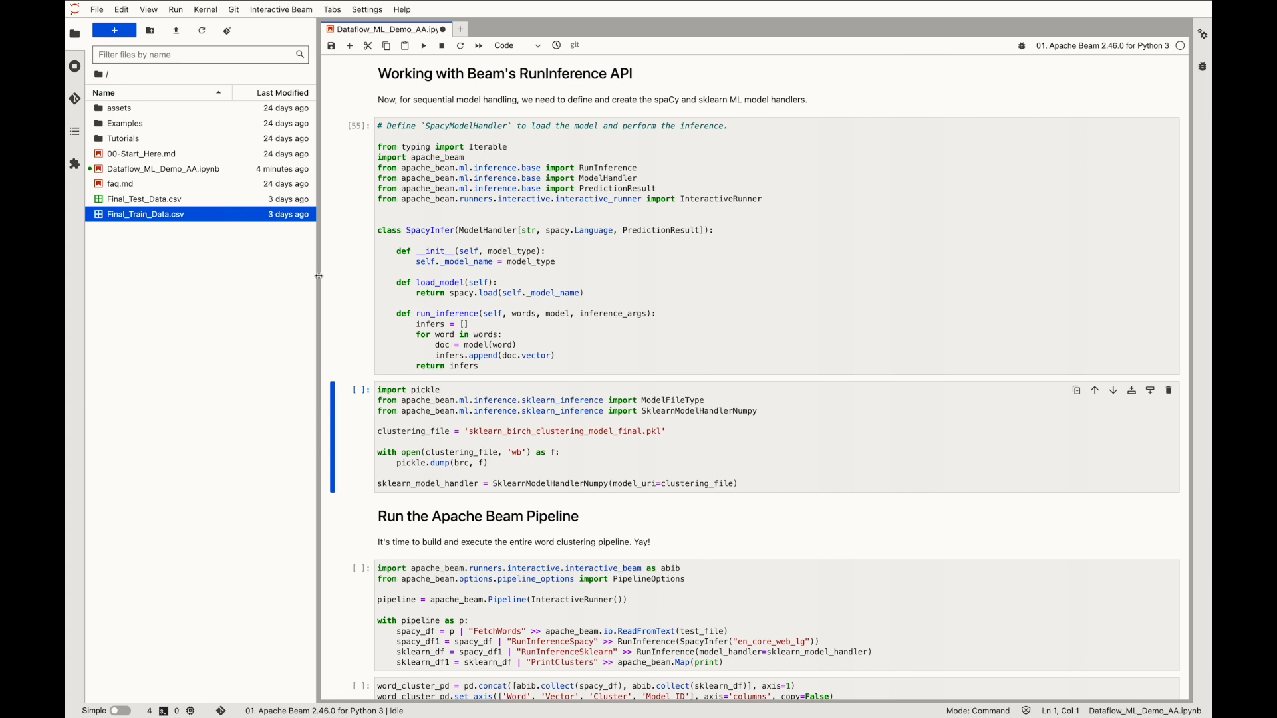
Step: Run the SpacyInfer ModelHandler cell and move down to the pickle and pipeline cells
left_click(164, 169)
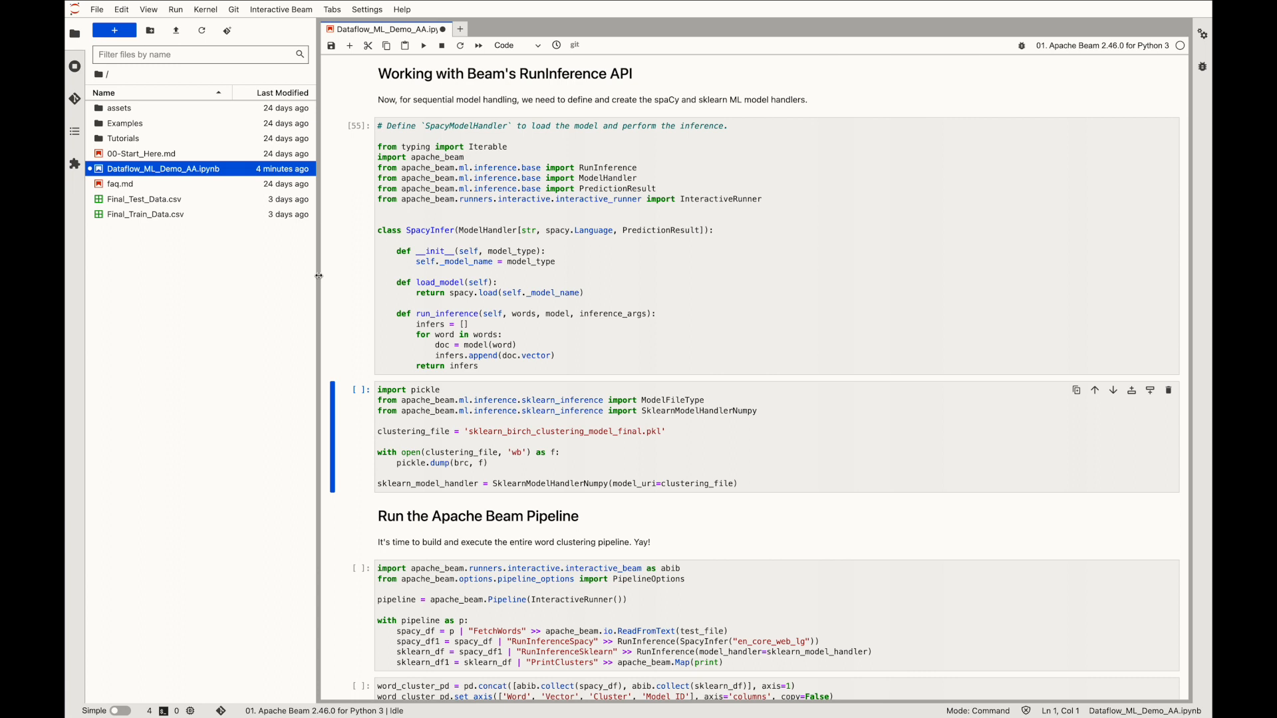
scroll("down", 3)
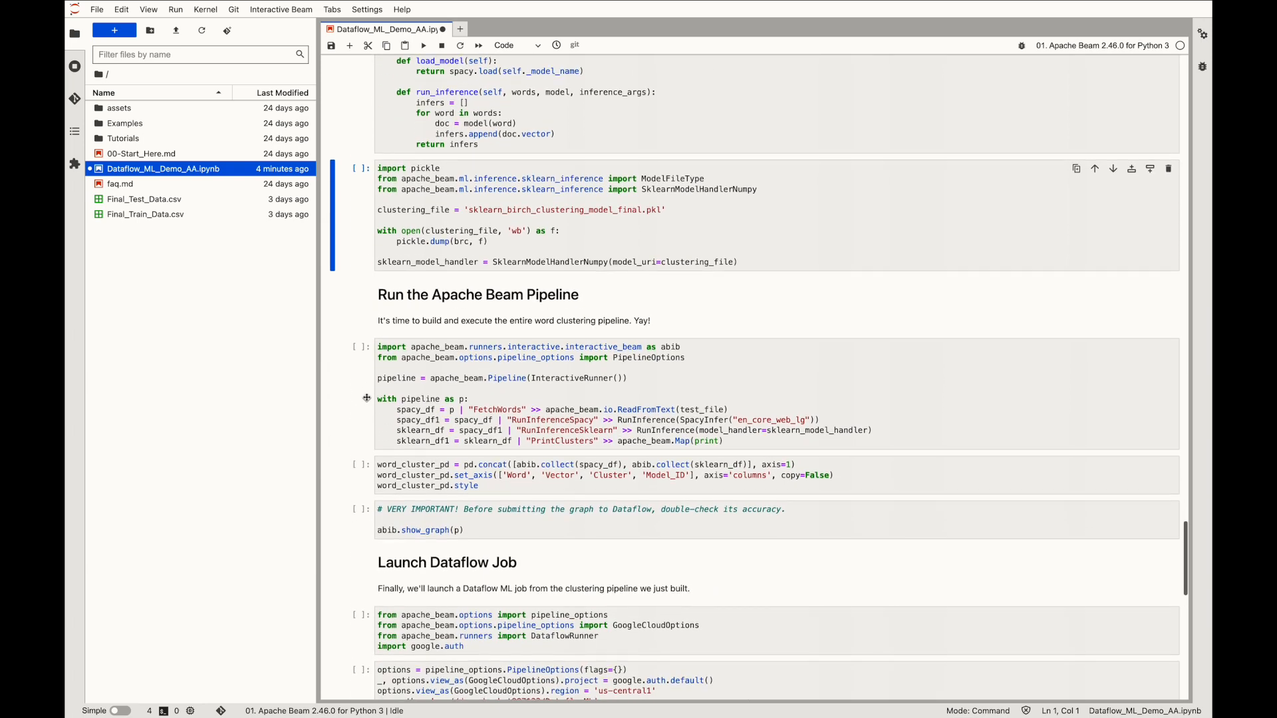
scroll("down", 3)
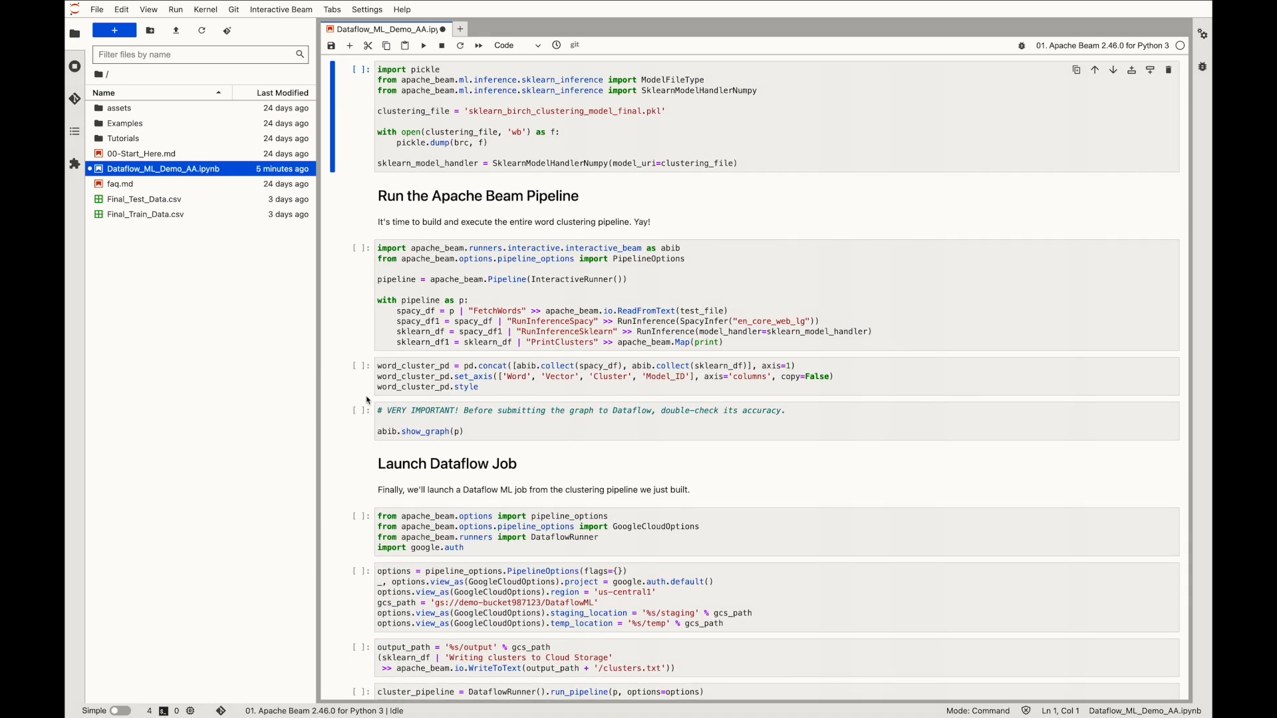
Step: Pickle the Birch model and execute the Beam pipeline, printing each word's PredictionResult
left_click(424, 45)
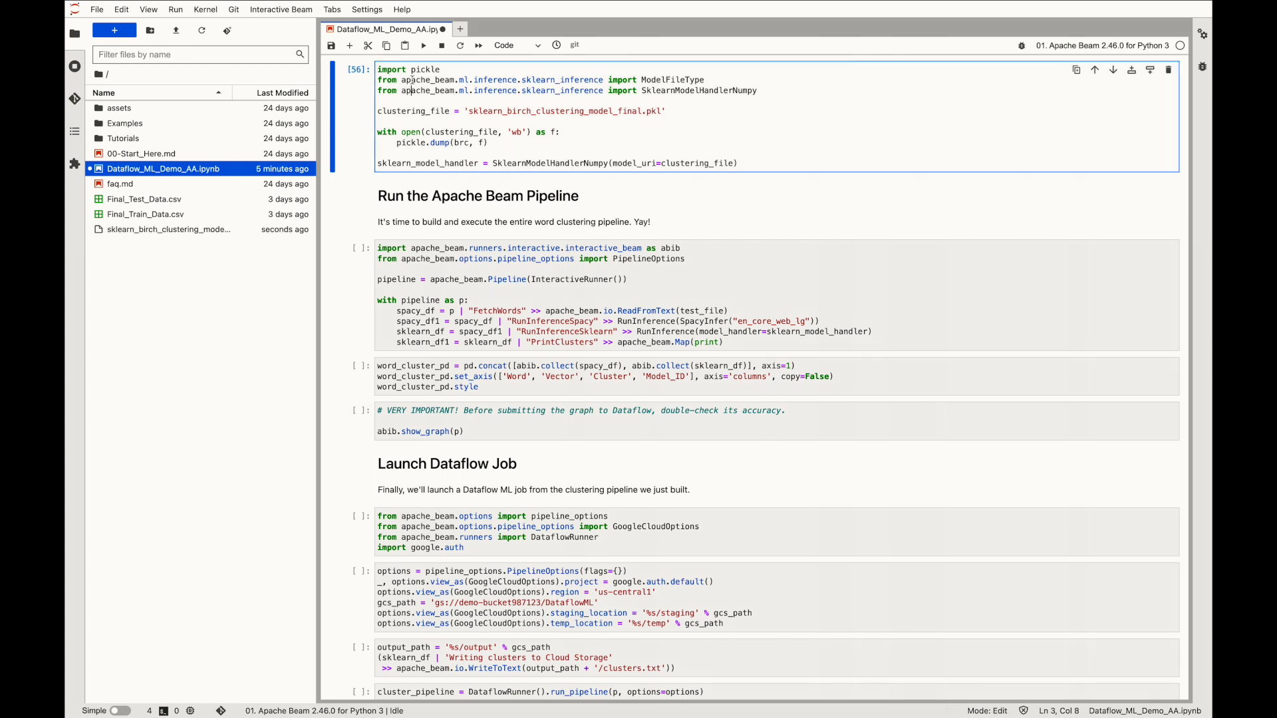
left_click(423, 45)
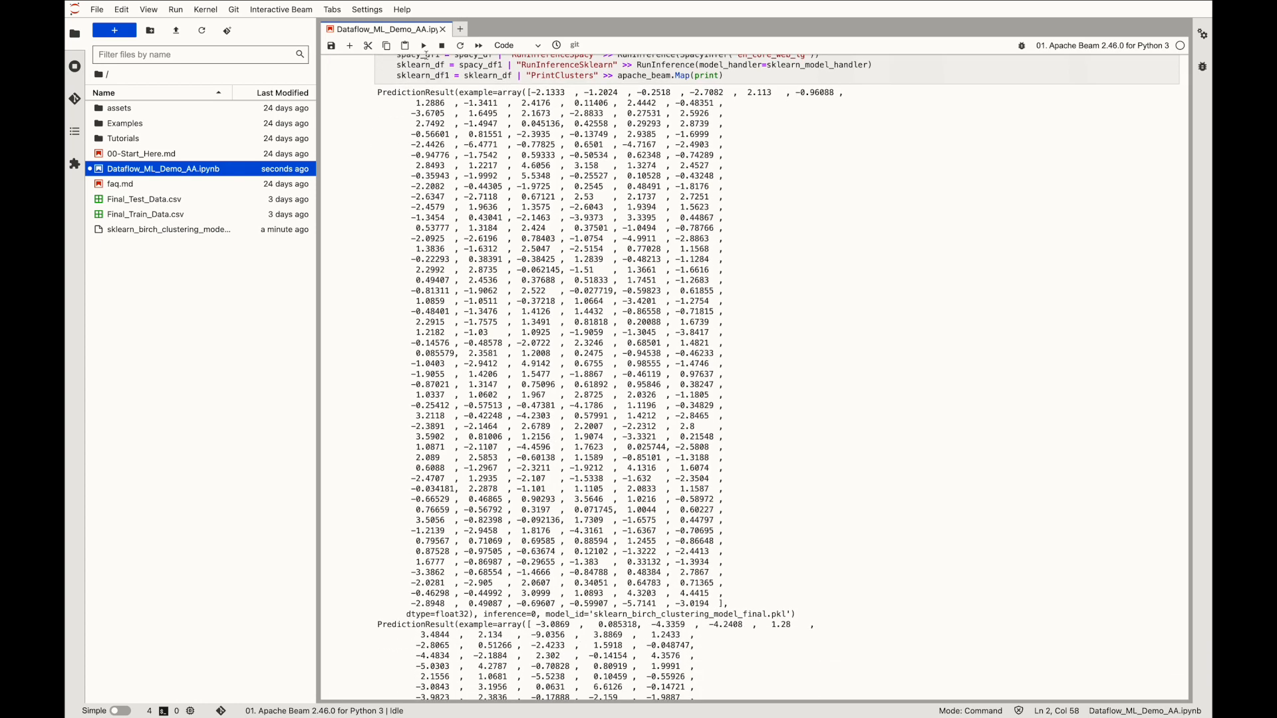
mouse_move(526, 124)
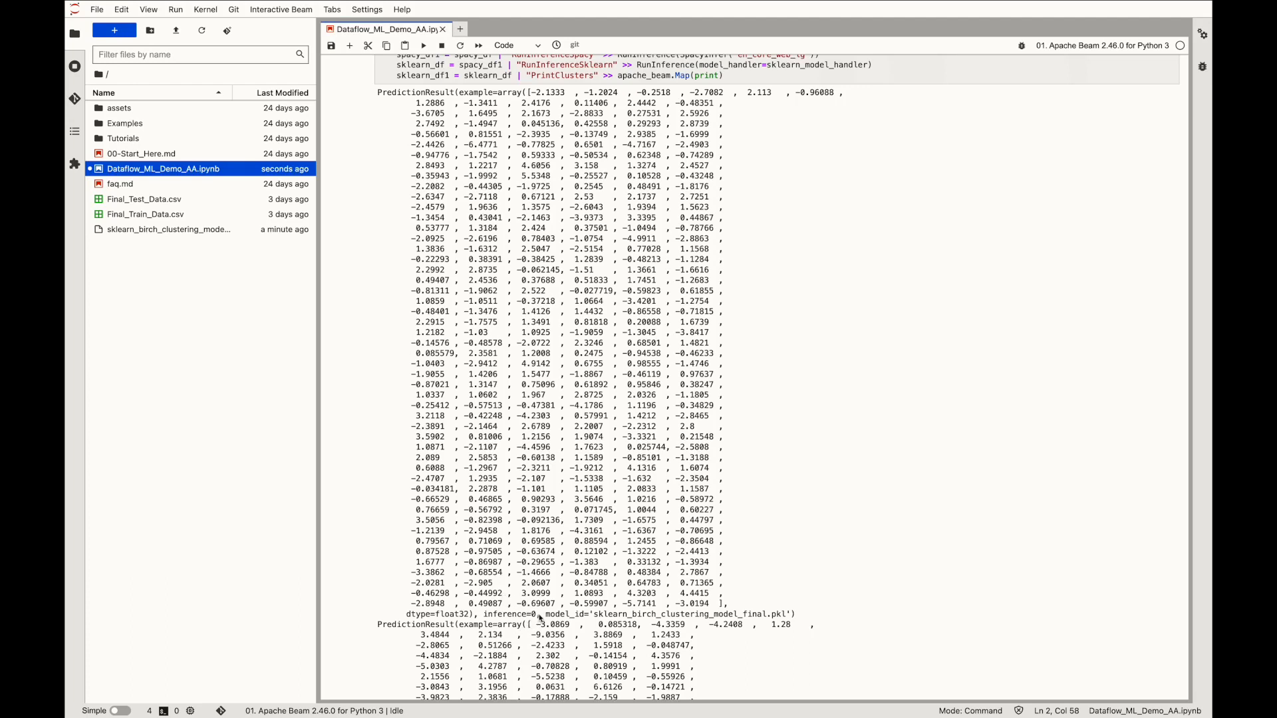
mouse_move(543, 635)
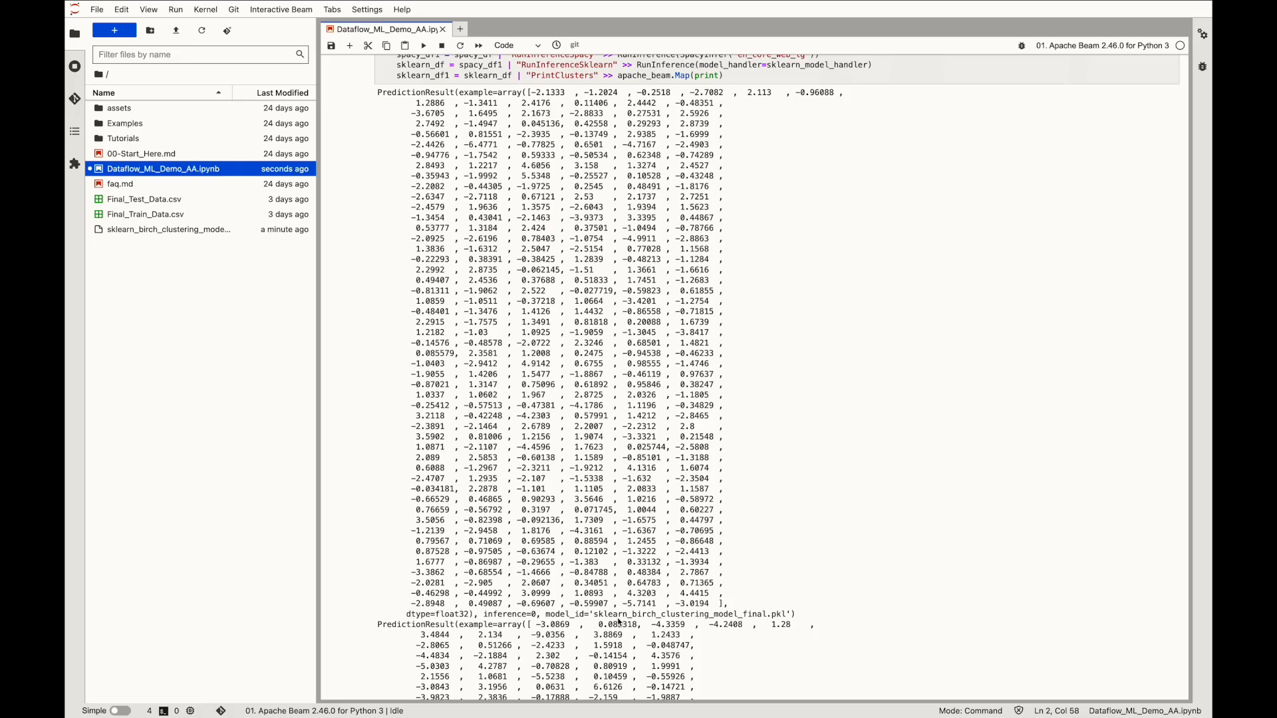
Step: Clear the pipeline cell's long printed prediction output via Clear Outputs
scroll("down", 3)
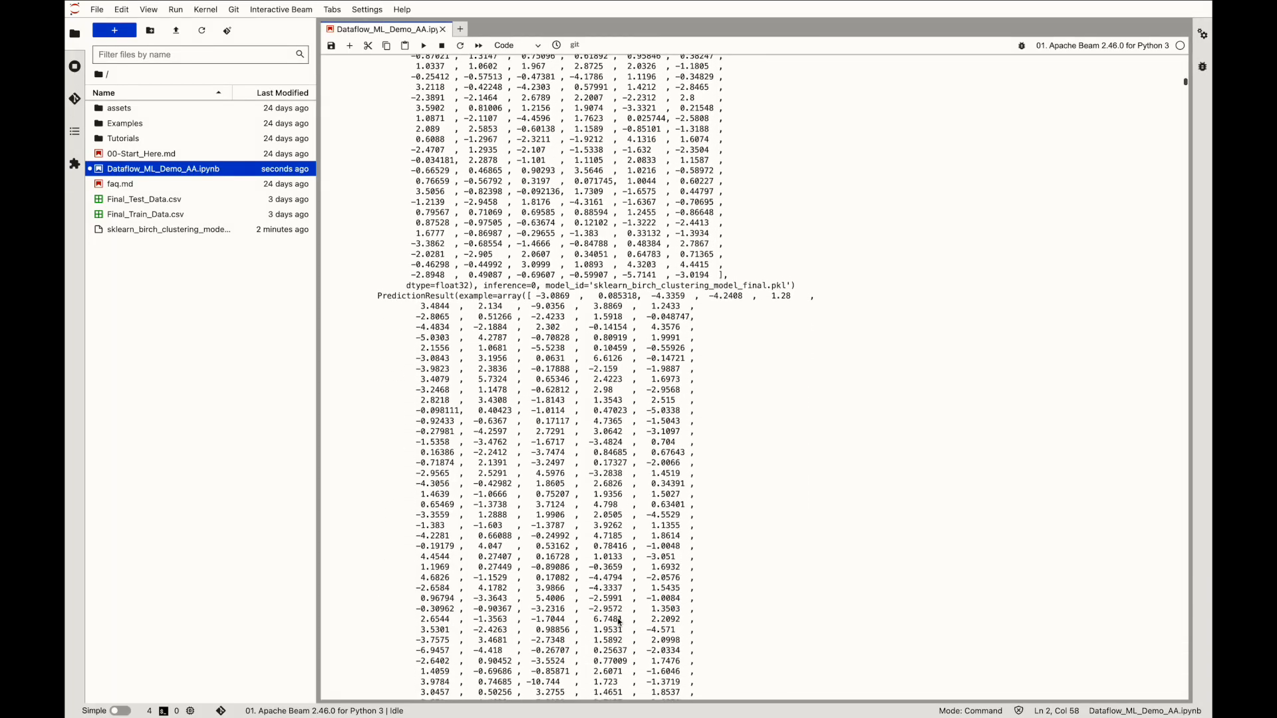
scroll("down", 3)
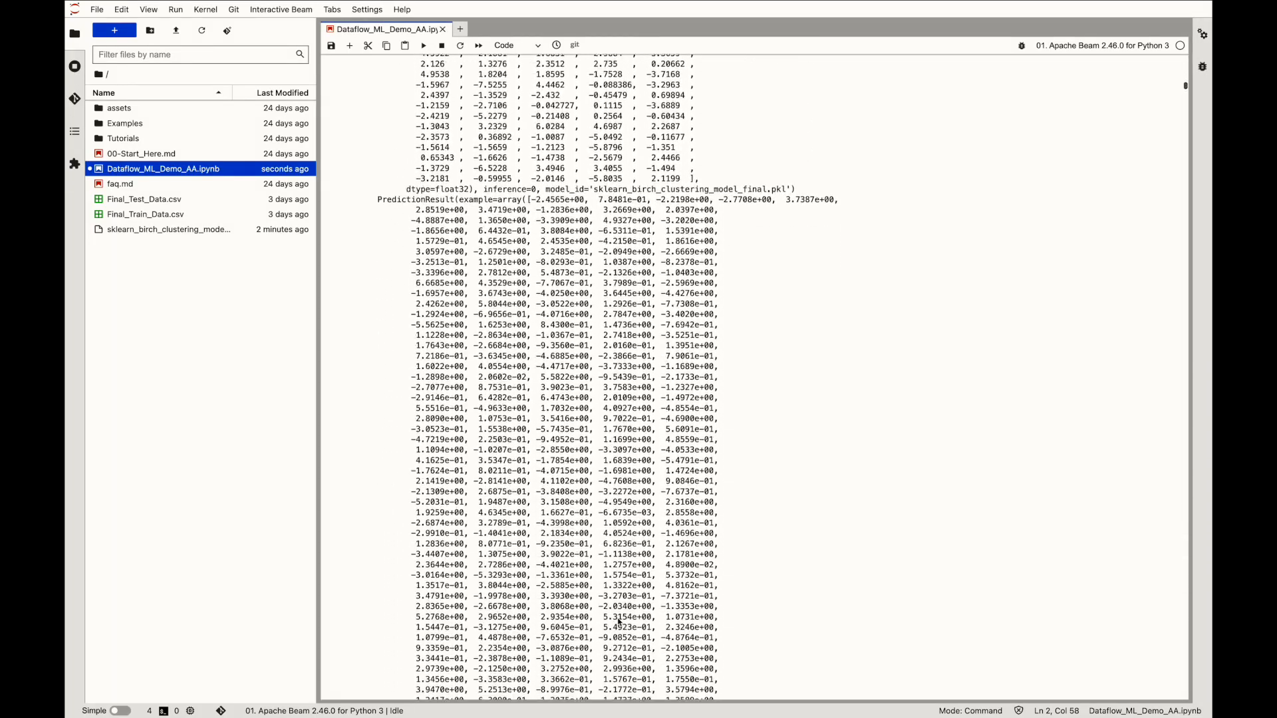
scroll("down", 3)
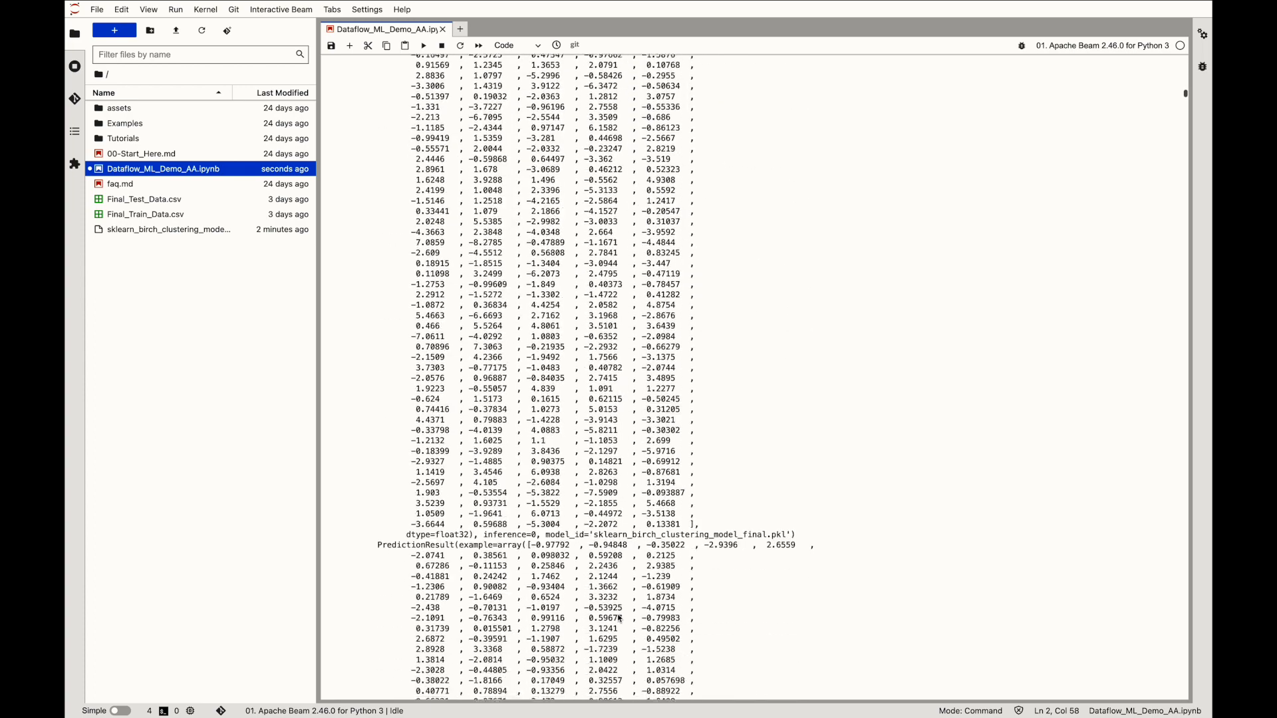
right_click(619, 617)
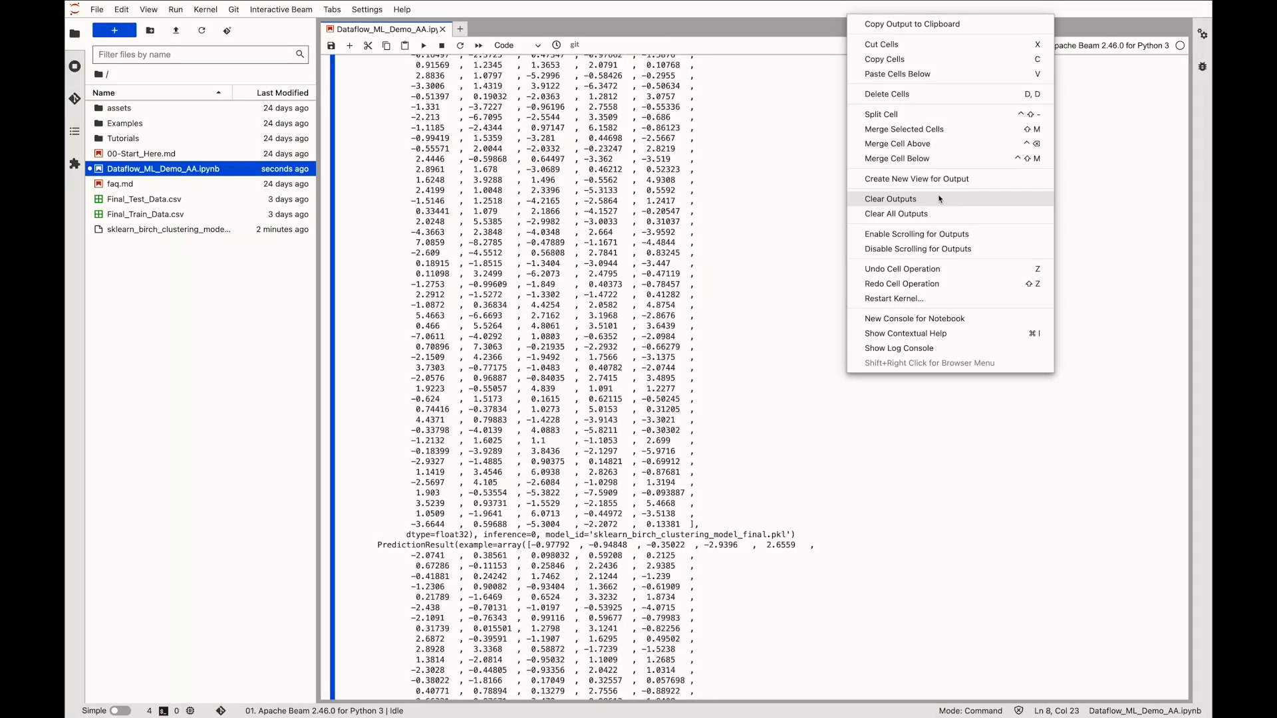
left_click(896, 214)
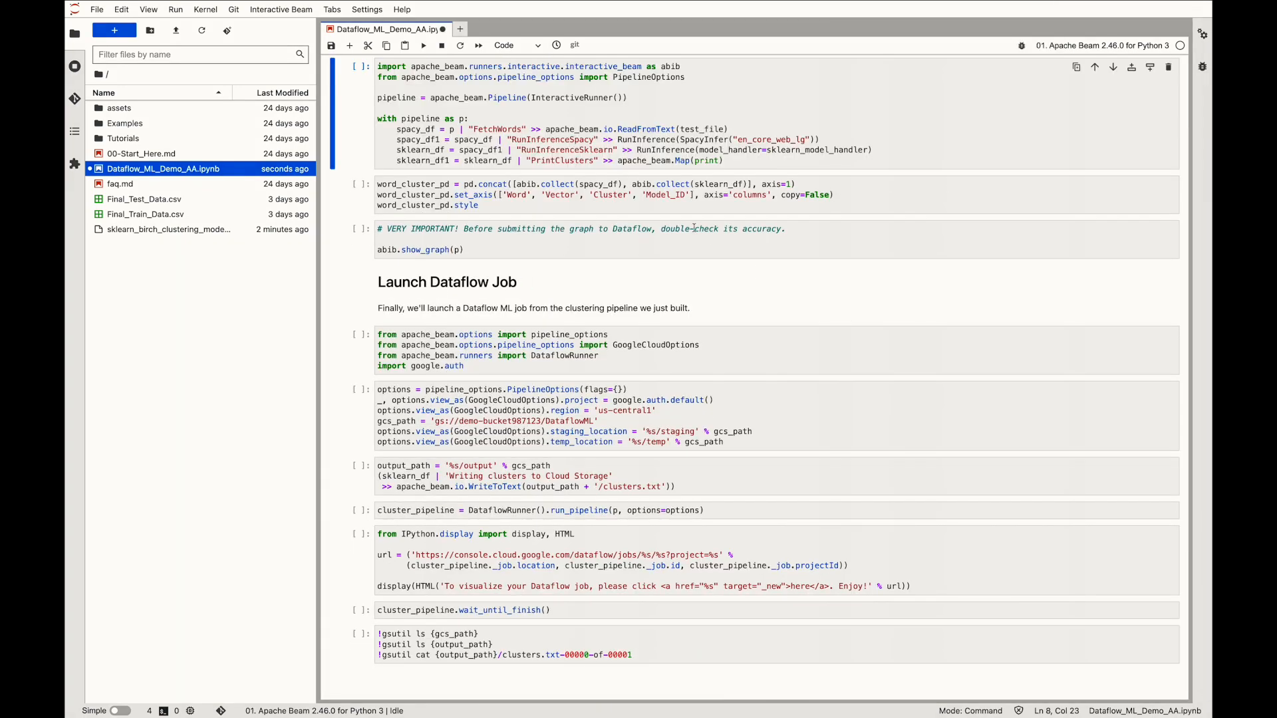
scroll("down", 3)
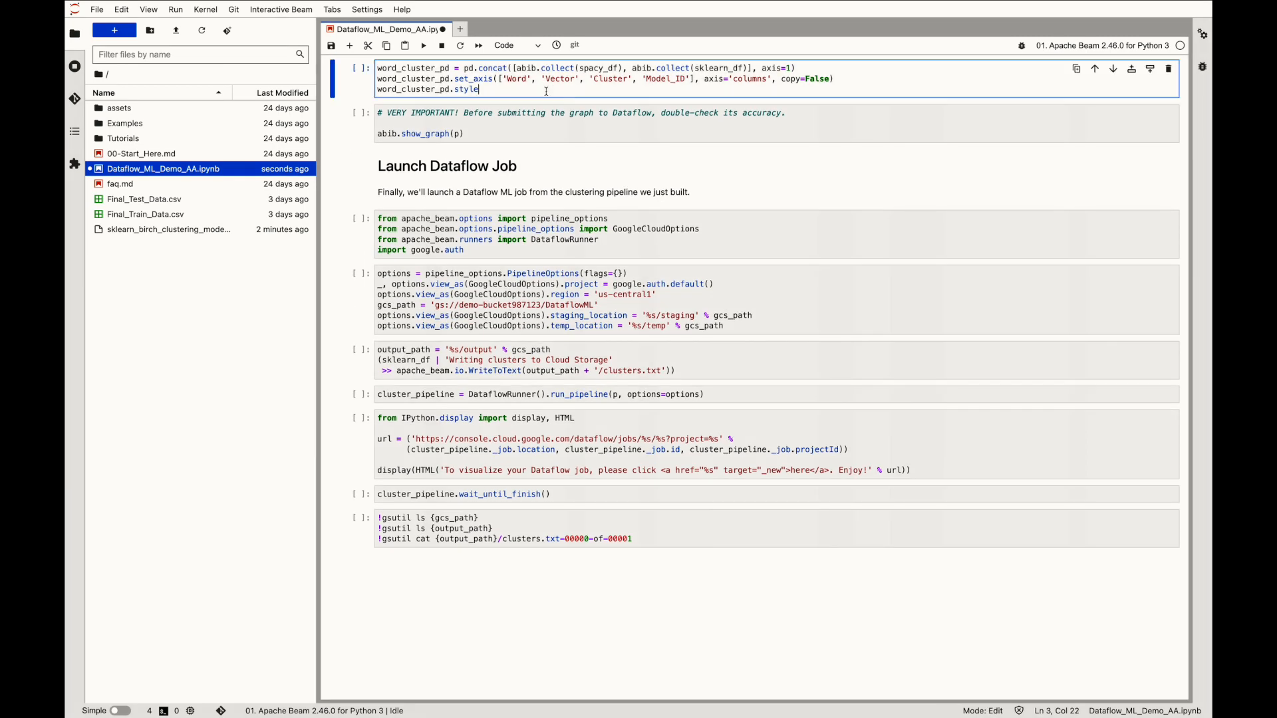
Step: Build the Word/Vector/Cluster/Model_ID dataframe and scroll through all rows to row 195, Google
left_click(423, 45)
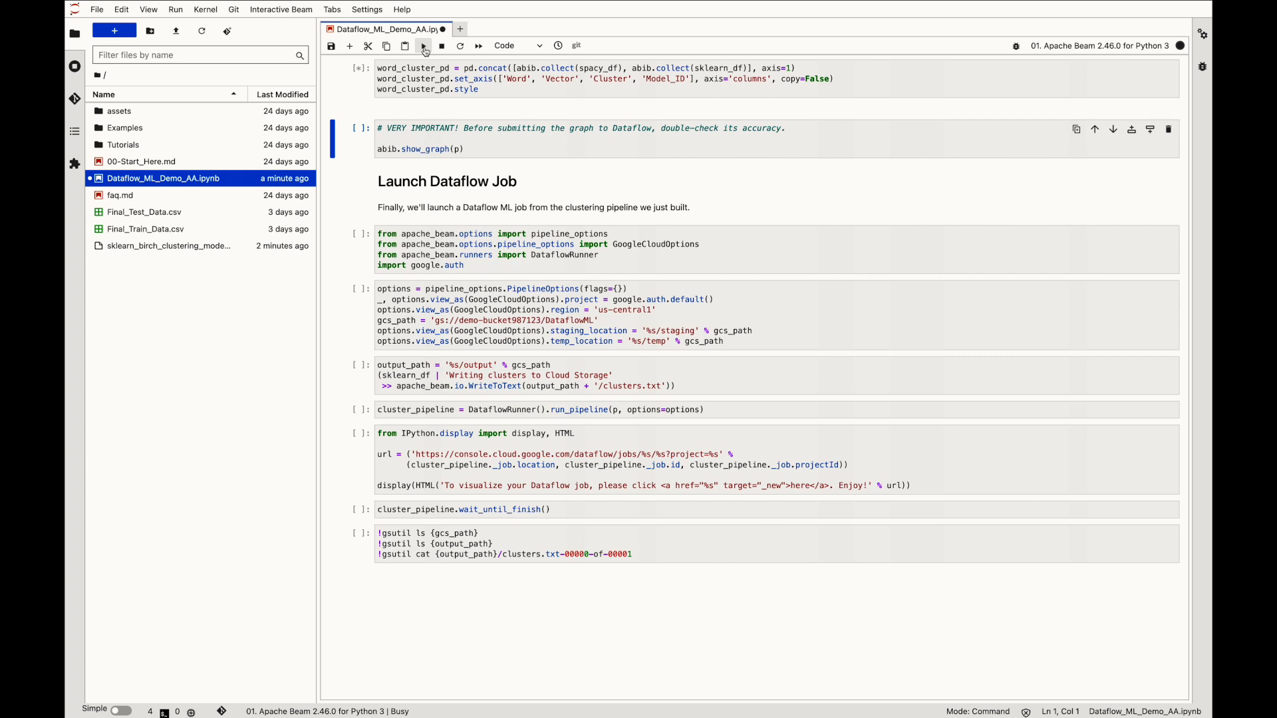
left_click(423, 45)
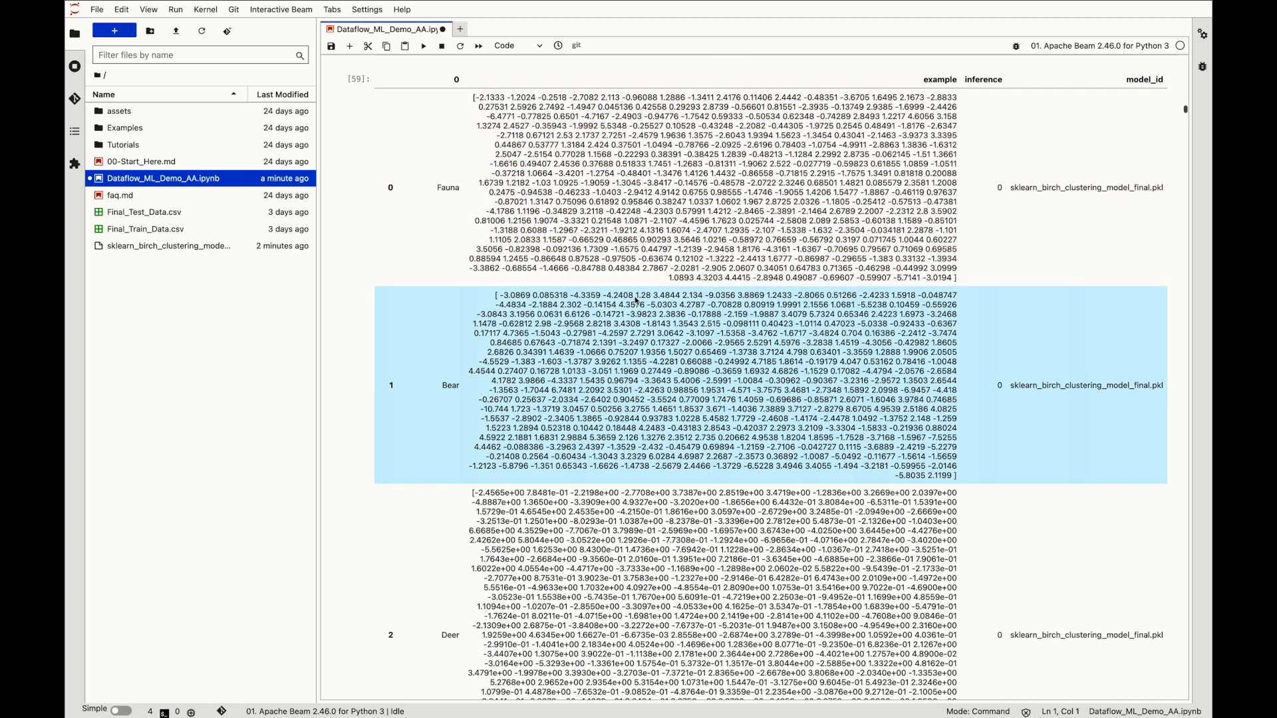
scroll("down", 3)
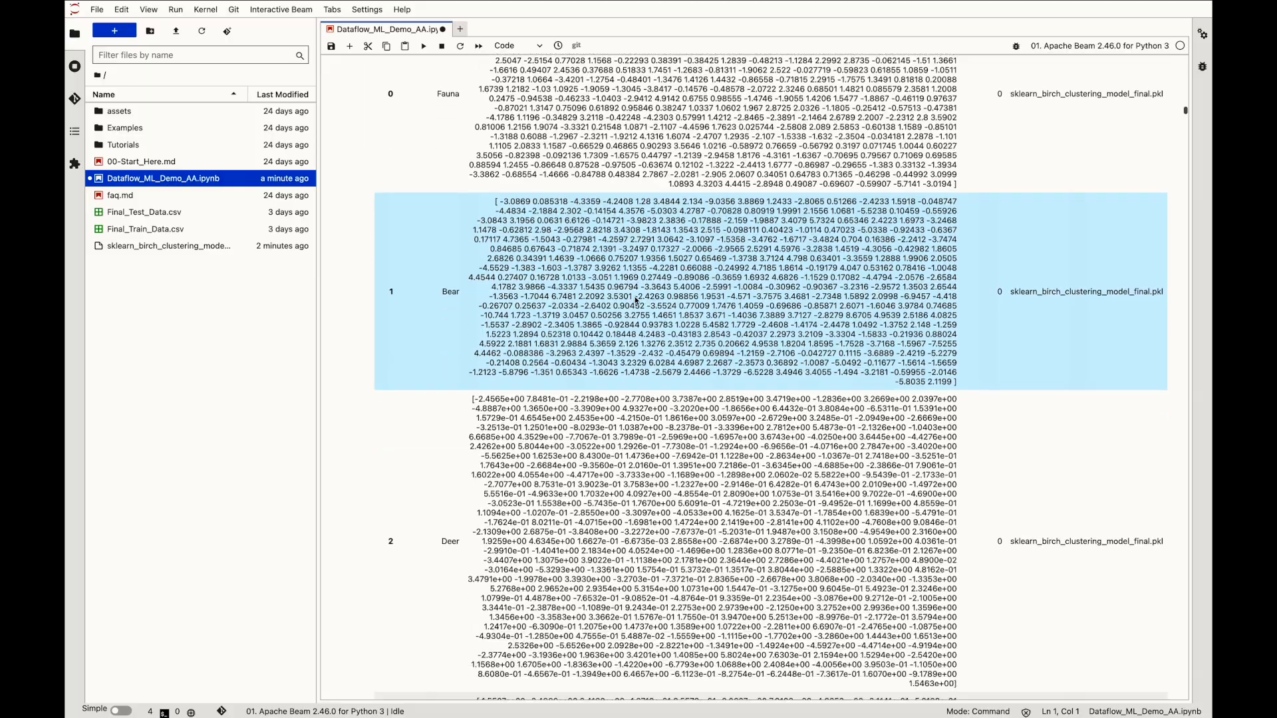
scroll("down", 3)
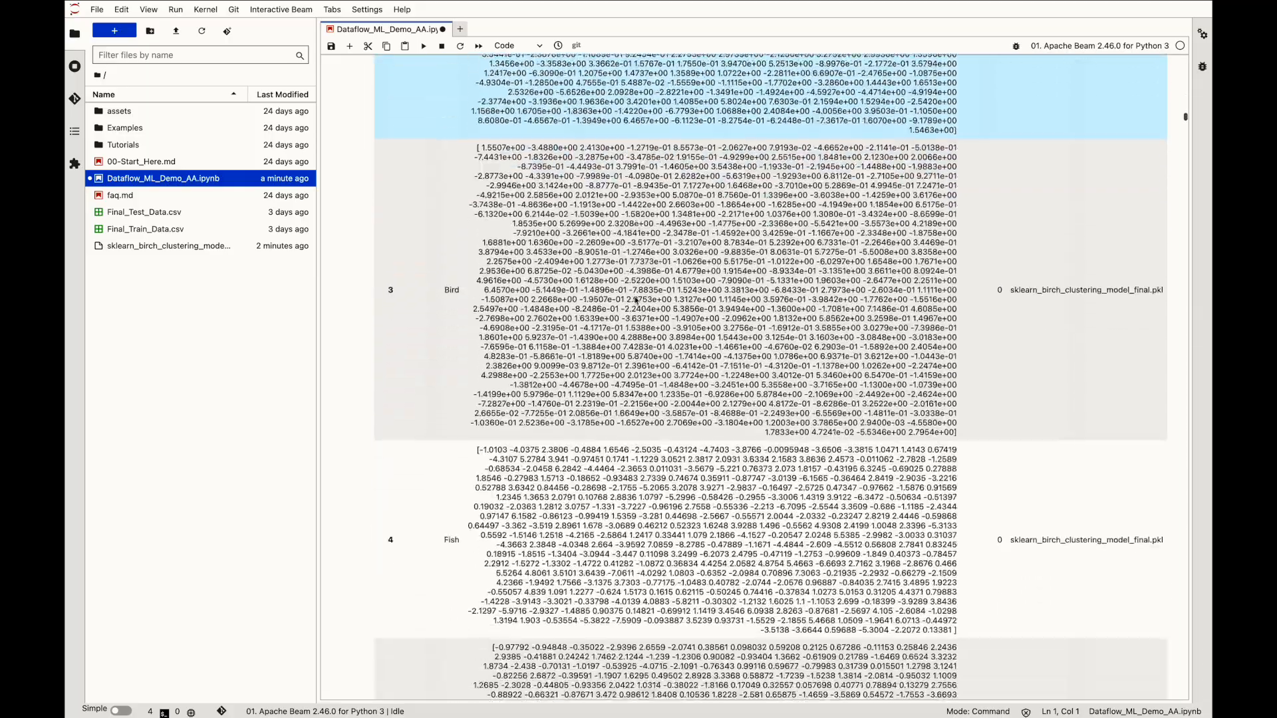
scroll("down", 3)
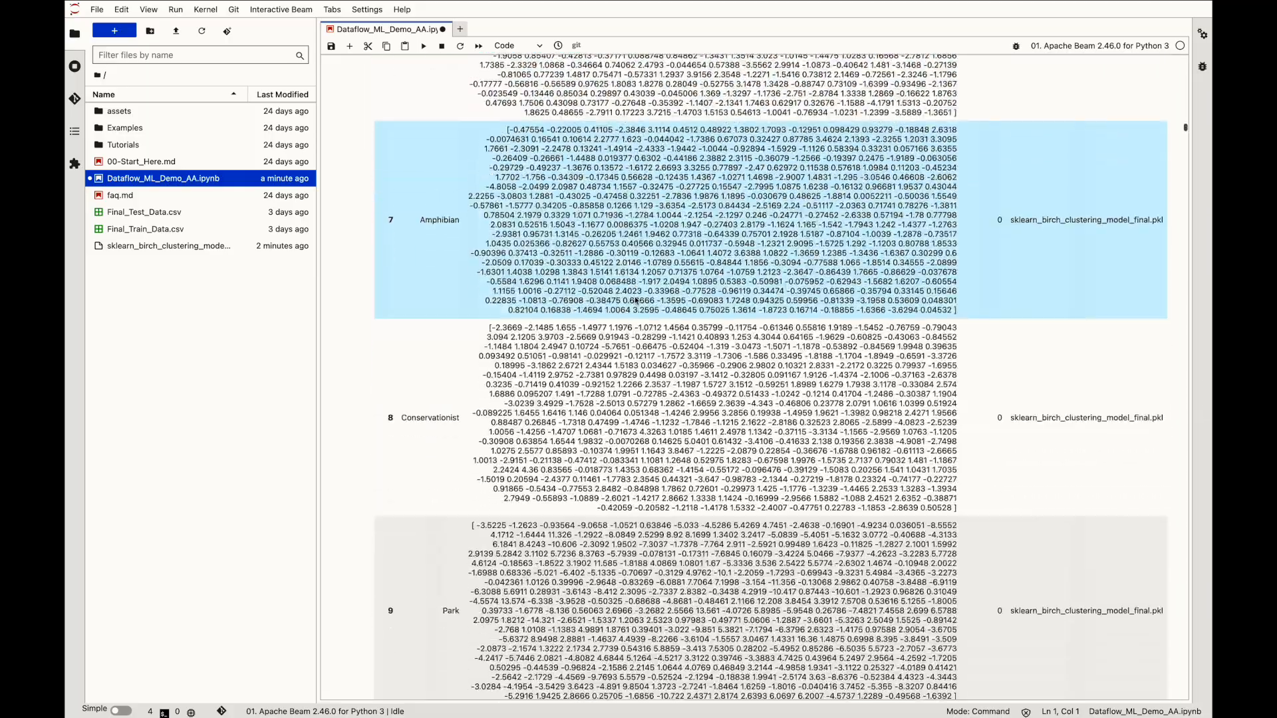
scroll("down", 3)
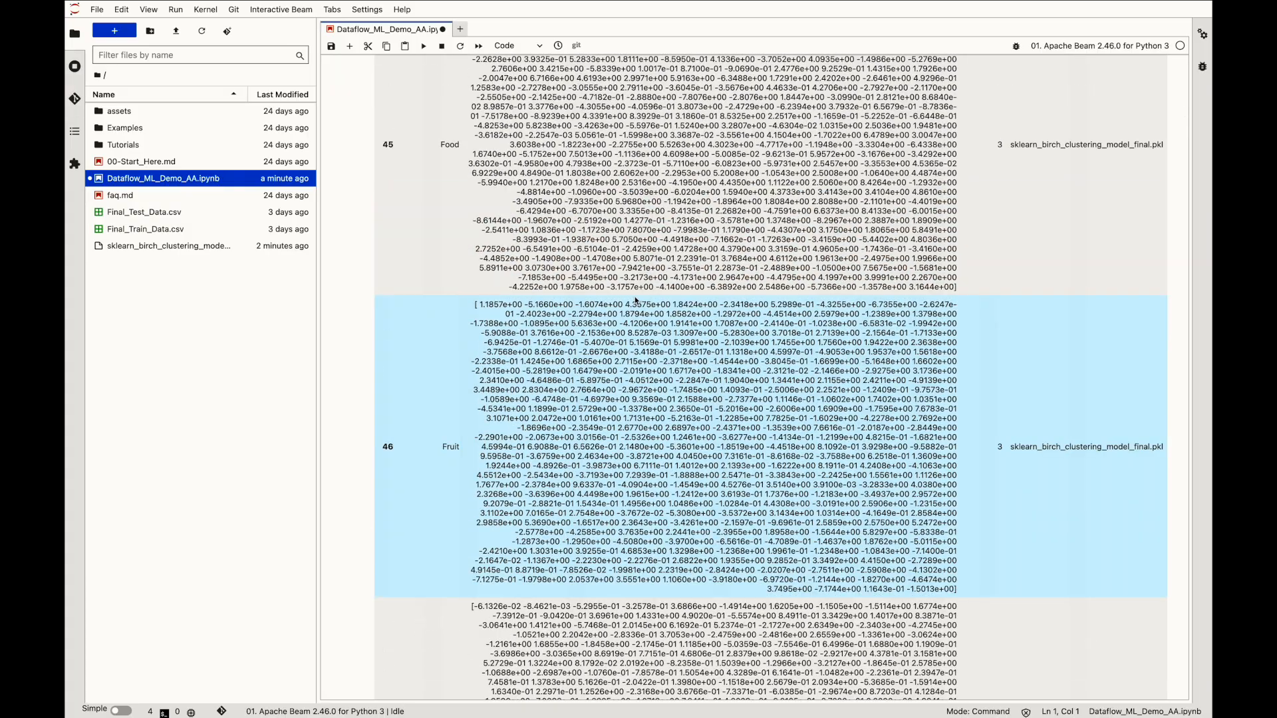
scroll("down", 3)
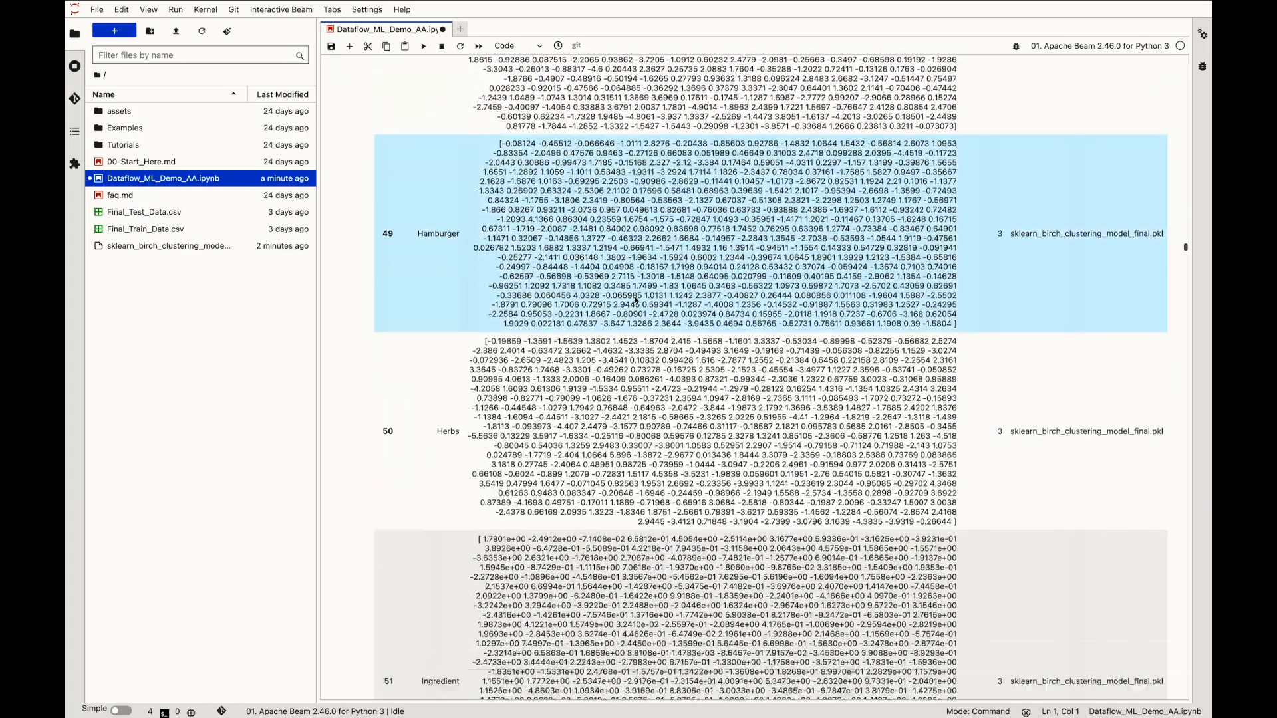
scroll("down", 3)
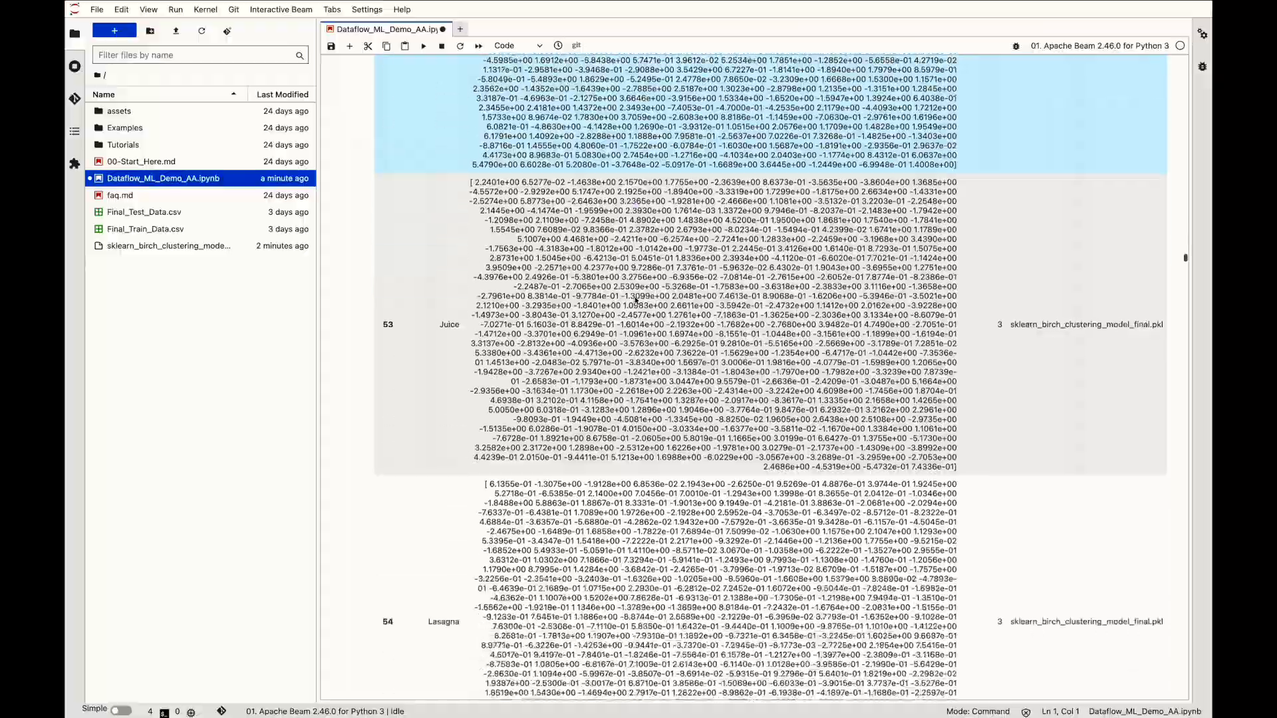
scroll("down", 3)
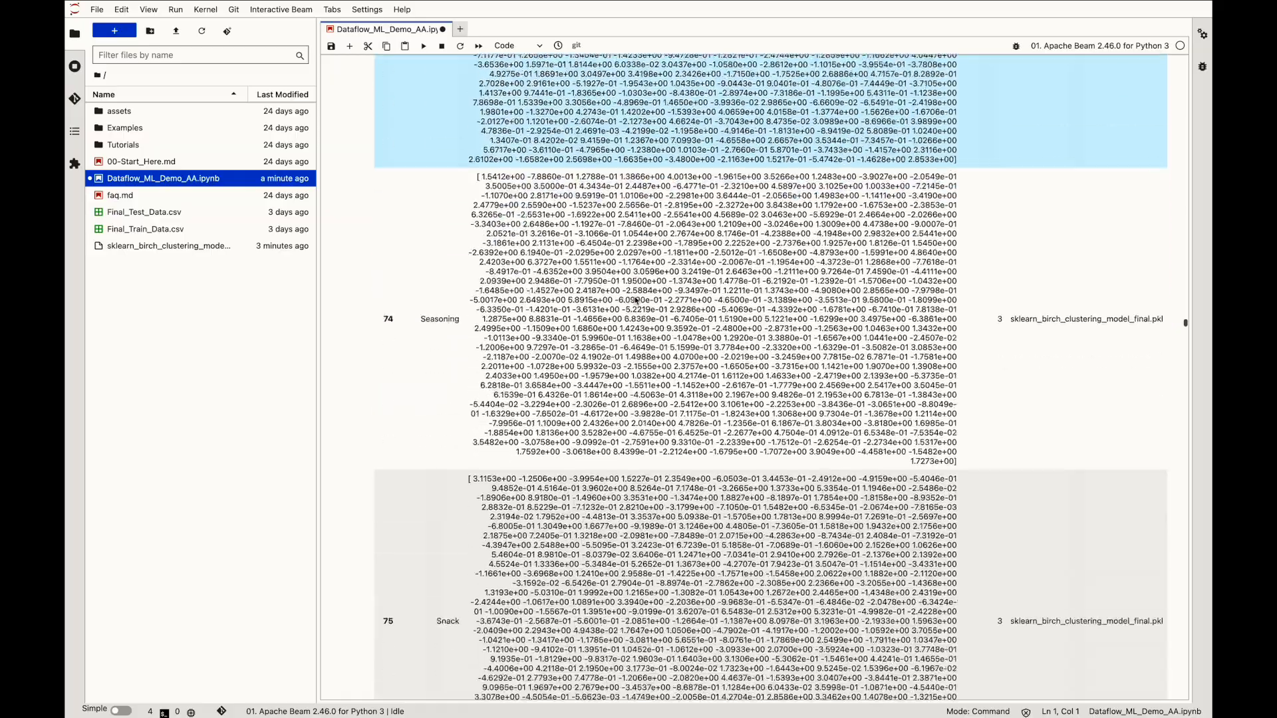
scroll("down", 3)
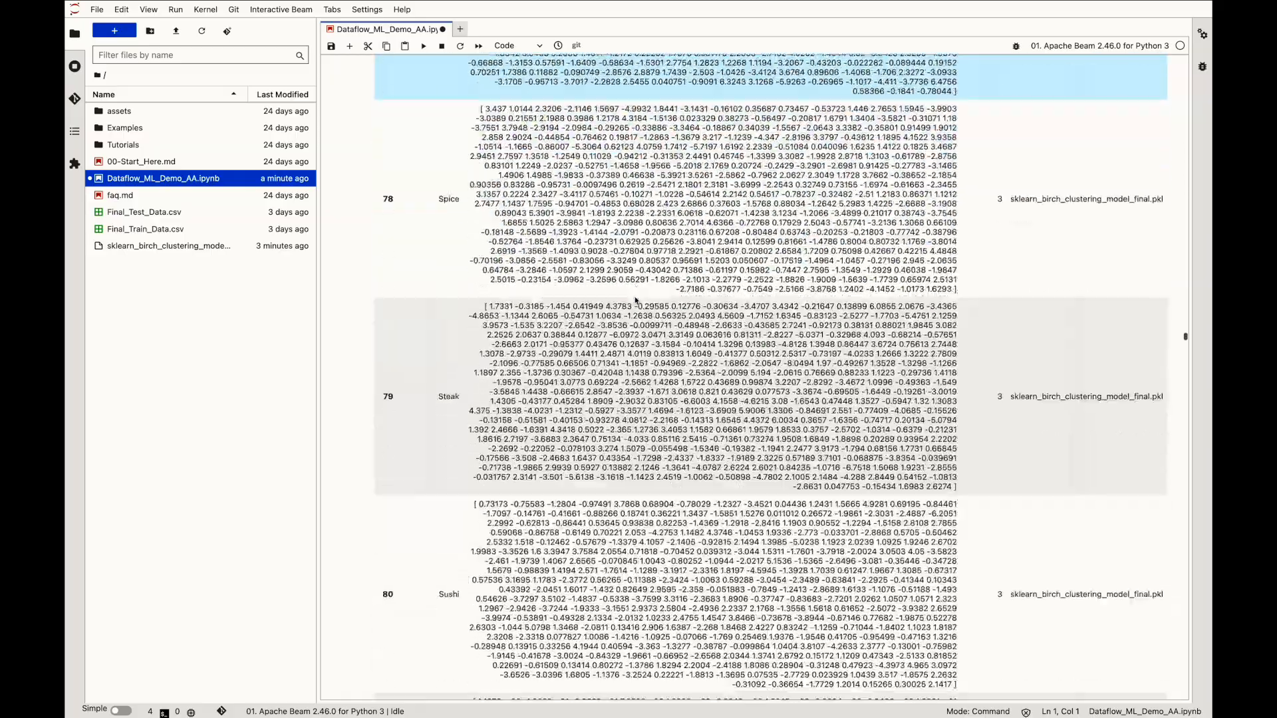
scroll("down", 3)
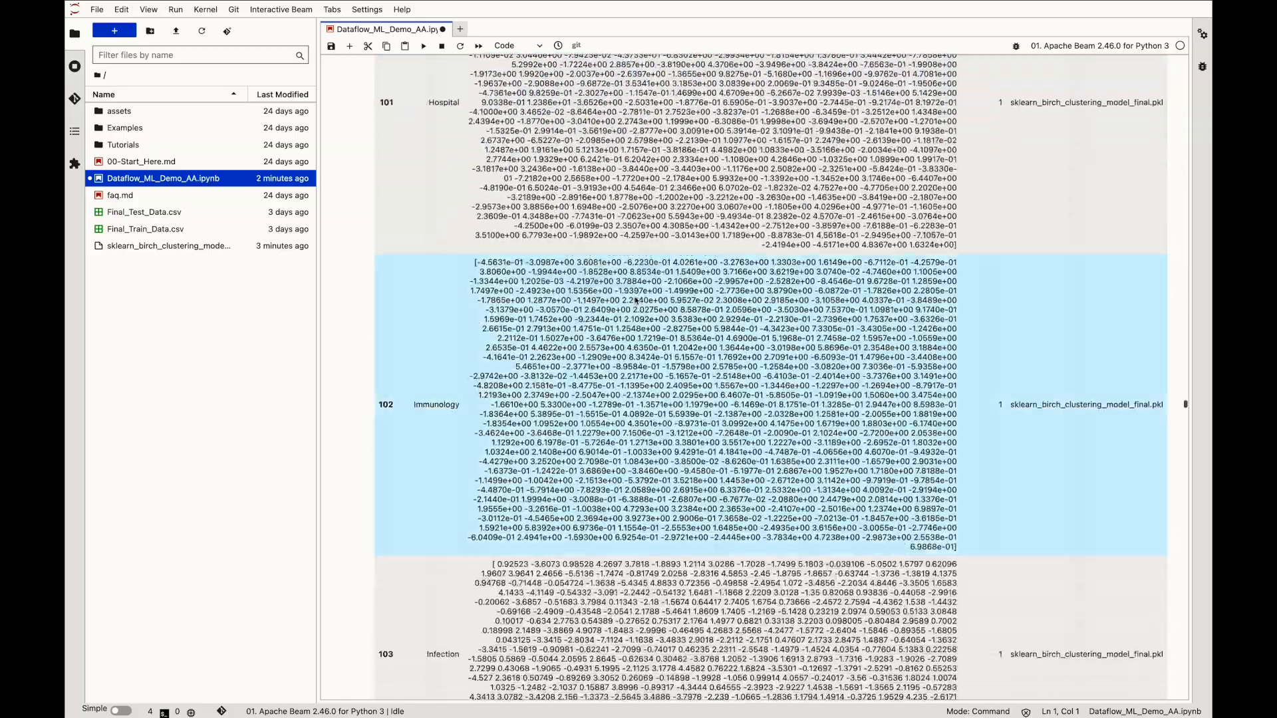
scroll("down", 3)
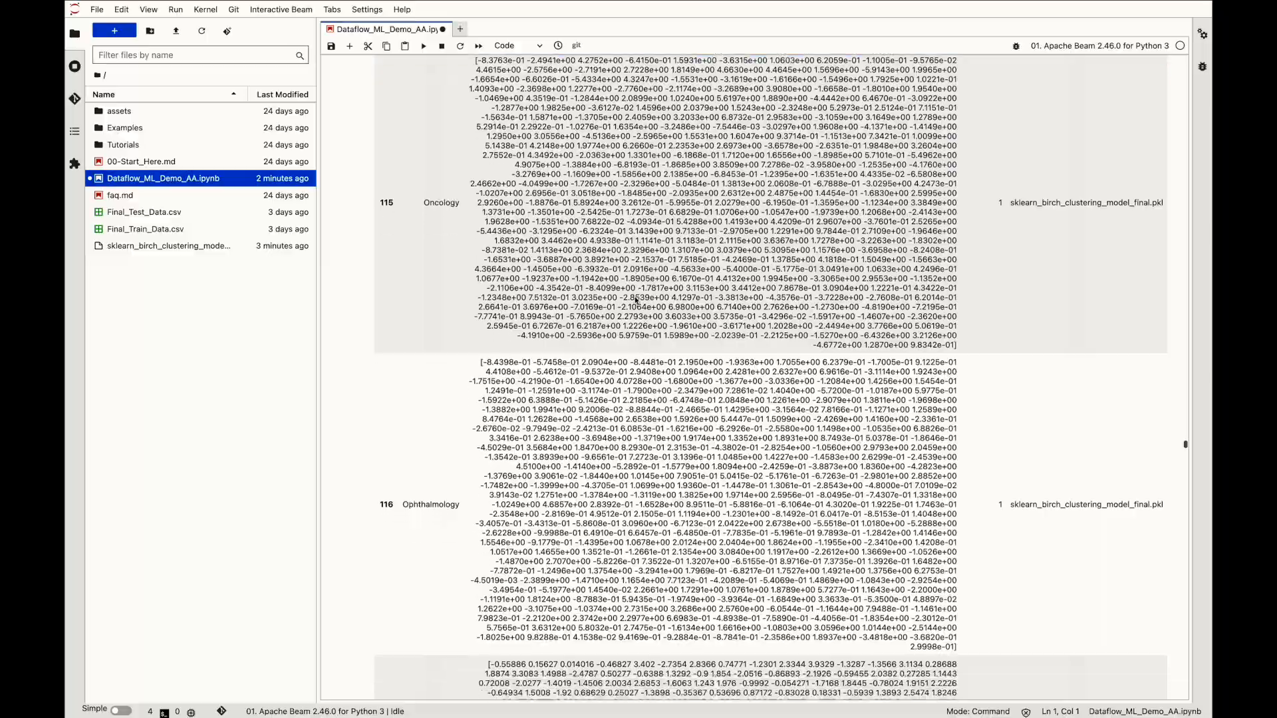
scroll("down", 3)
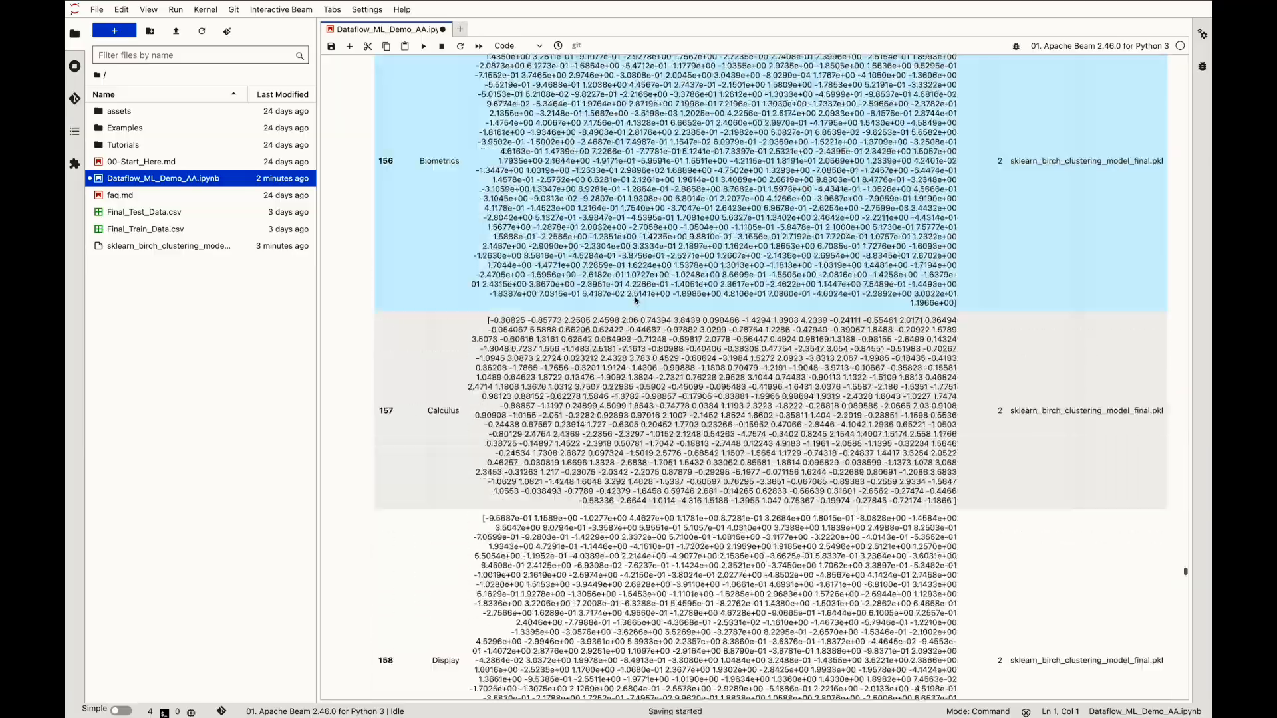
scroll("down", 3)
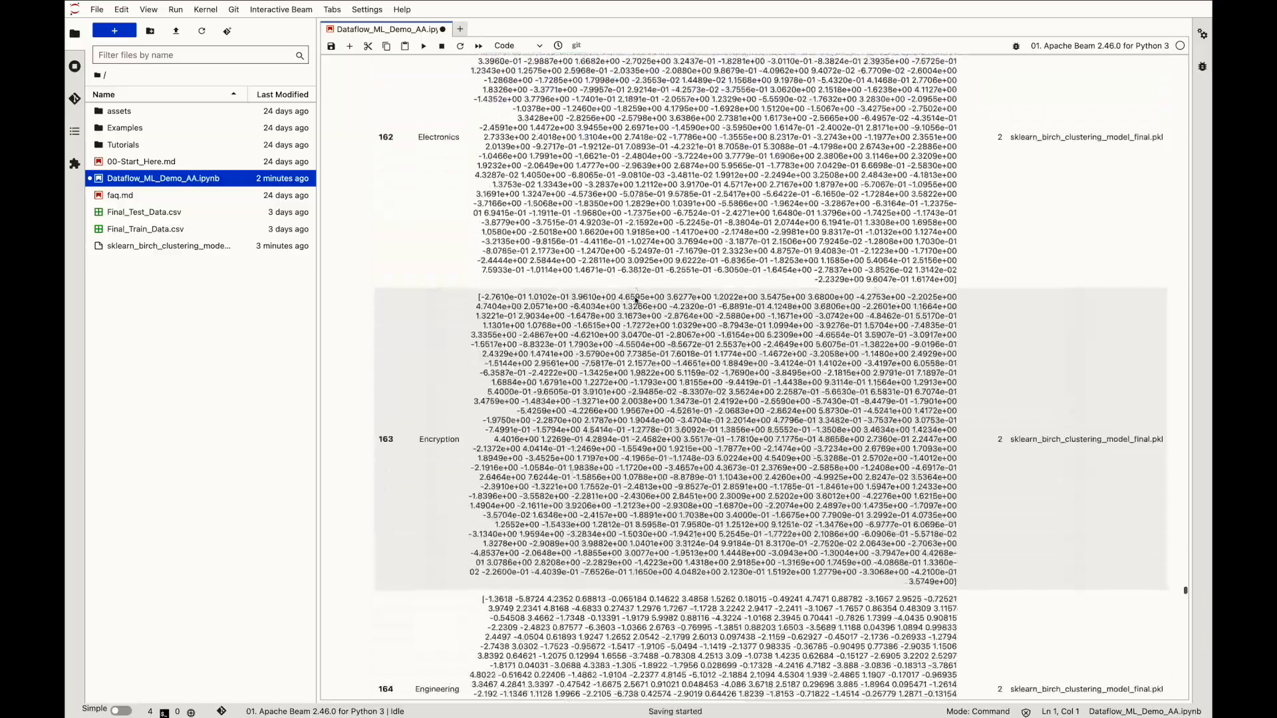
scroll("down", 3)
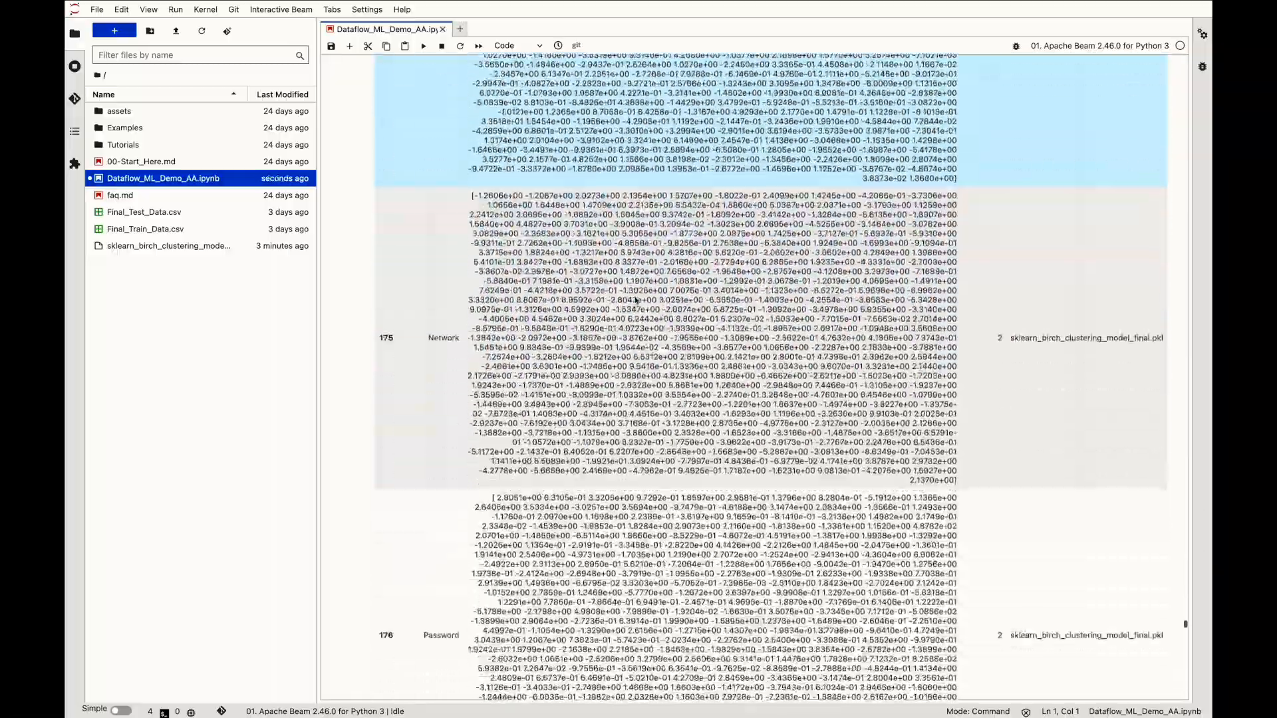
scroll("down", 3)
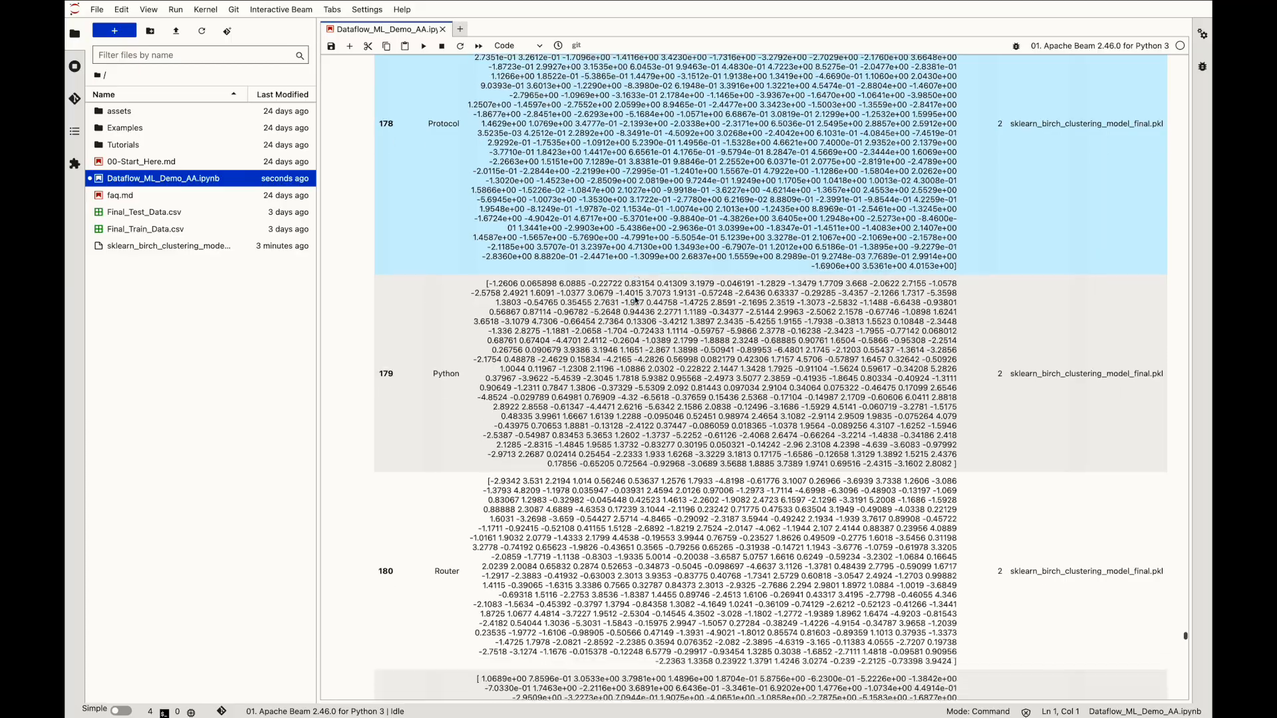
scroll("down", 3)
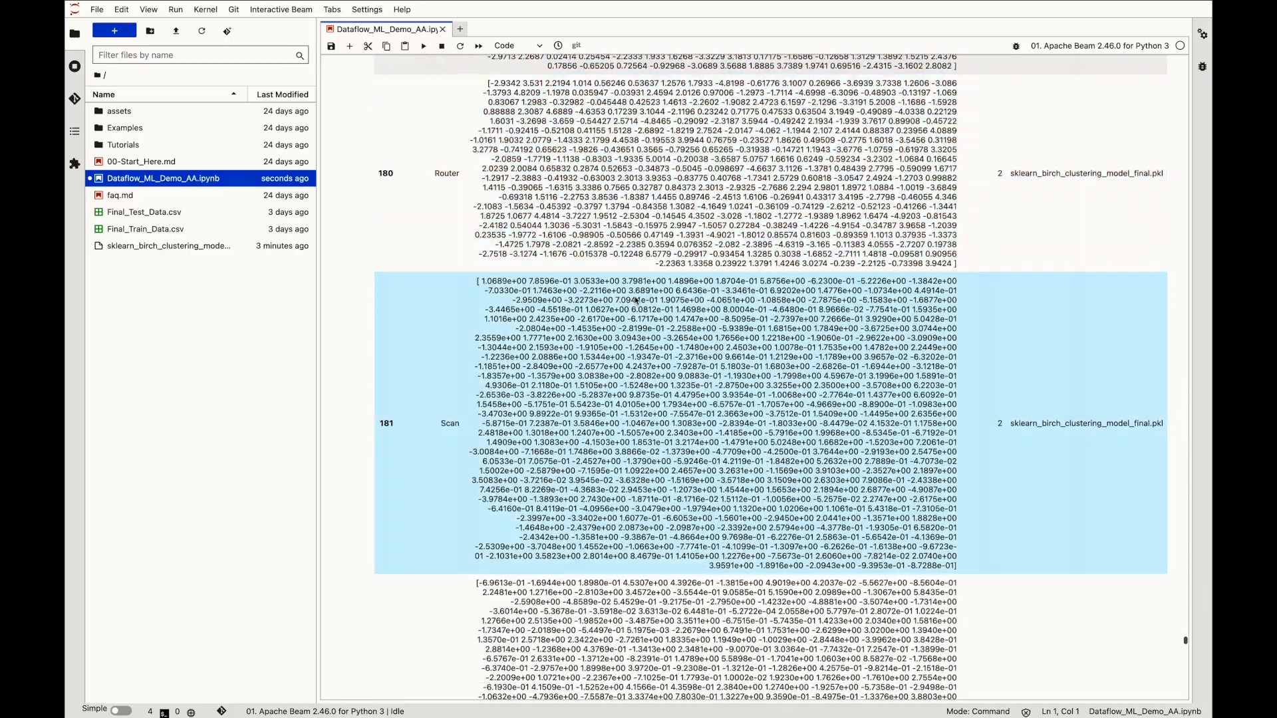
scroll("down", 3)
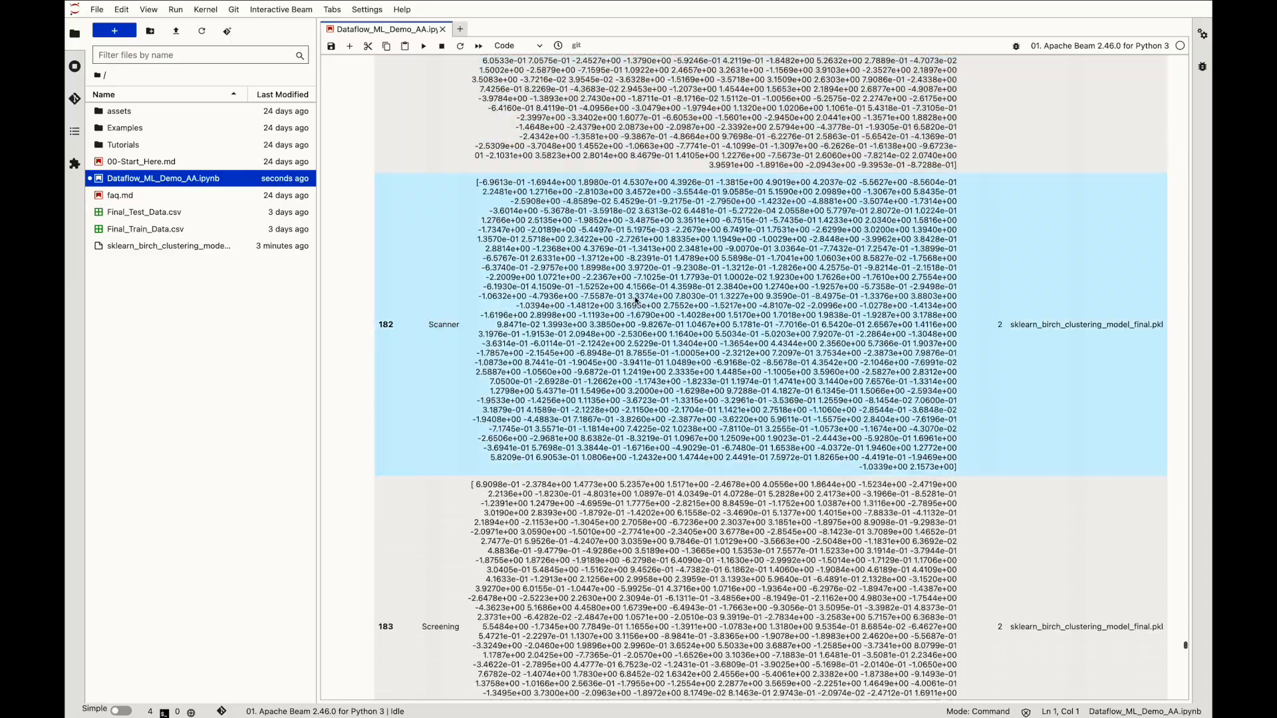
scroll("down", 3)
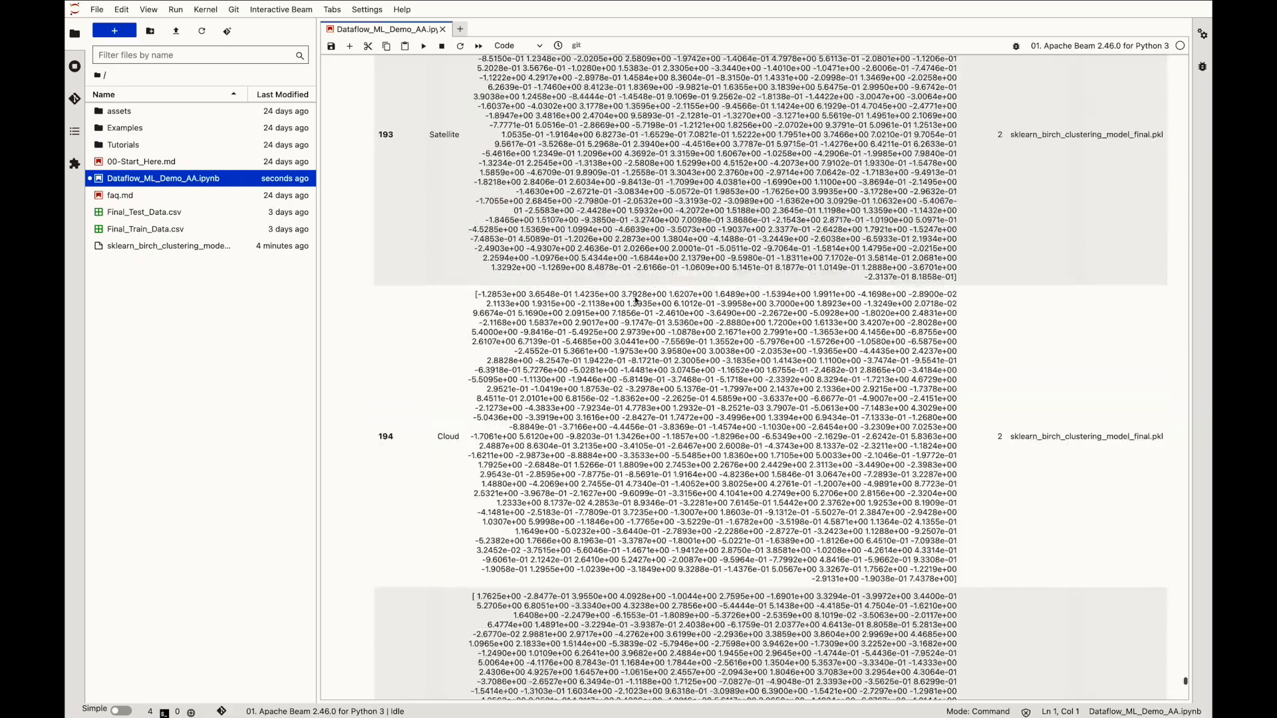
scroll("down", 3)
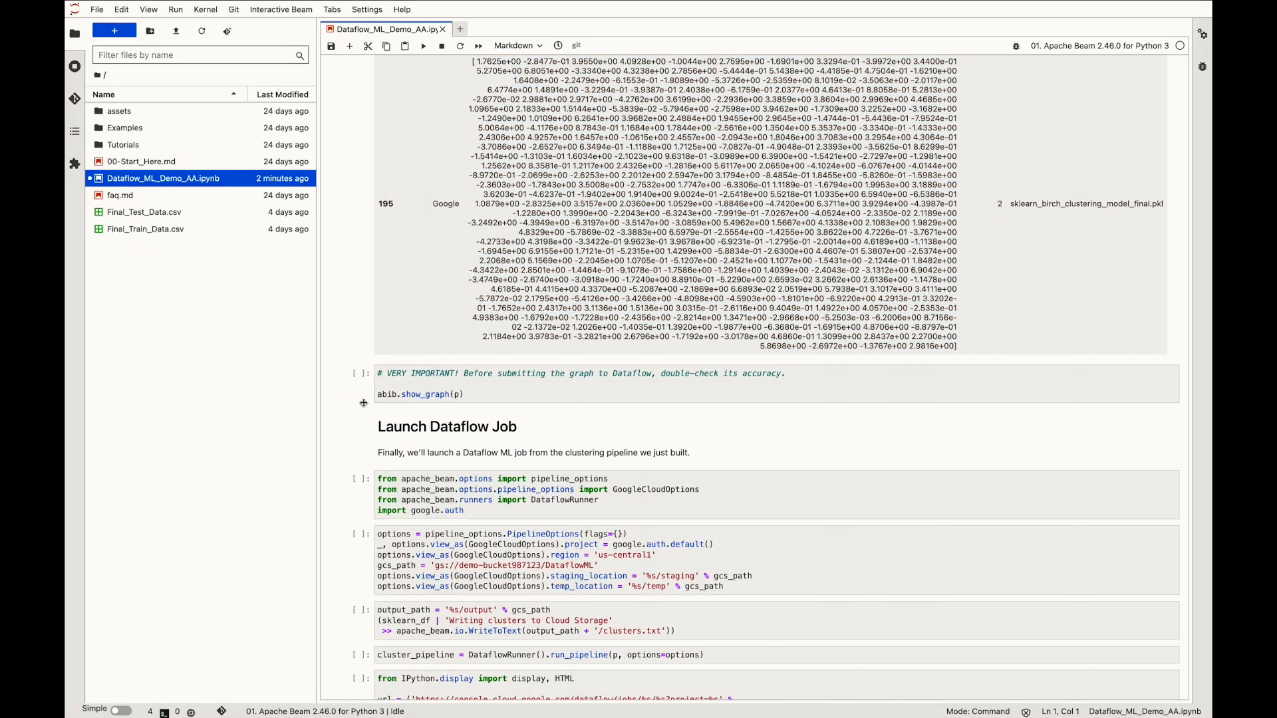